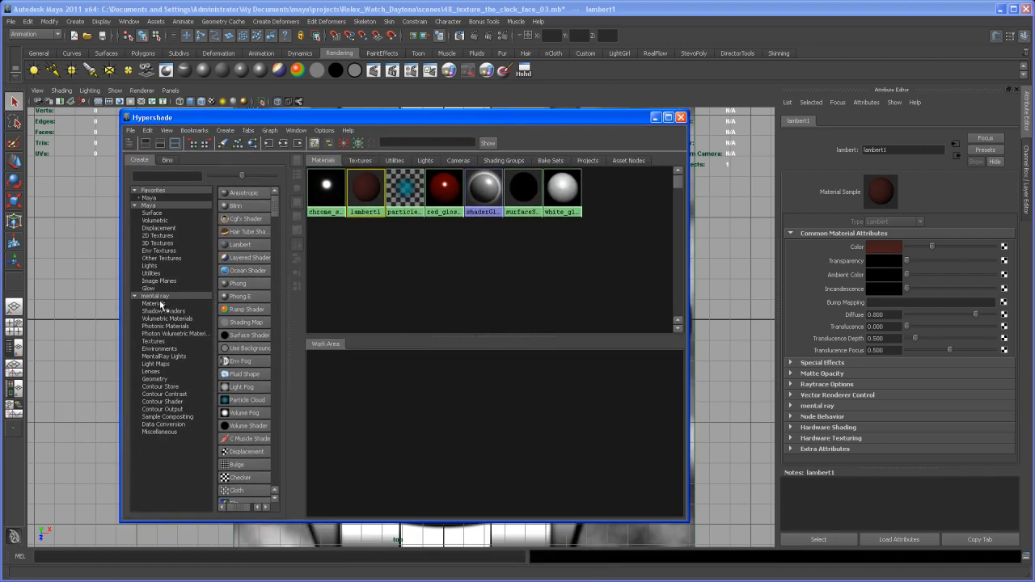
Create a mental ray mia_material and apply its MatteFinish preset for zero reflectivity
click(153, 303)
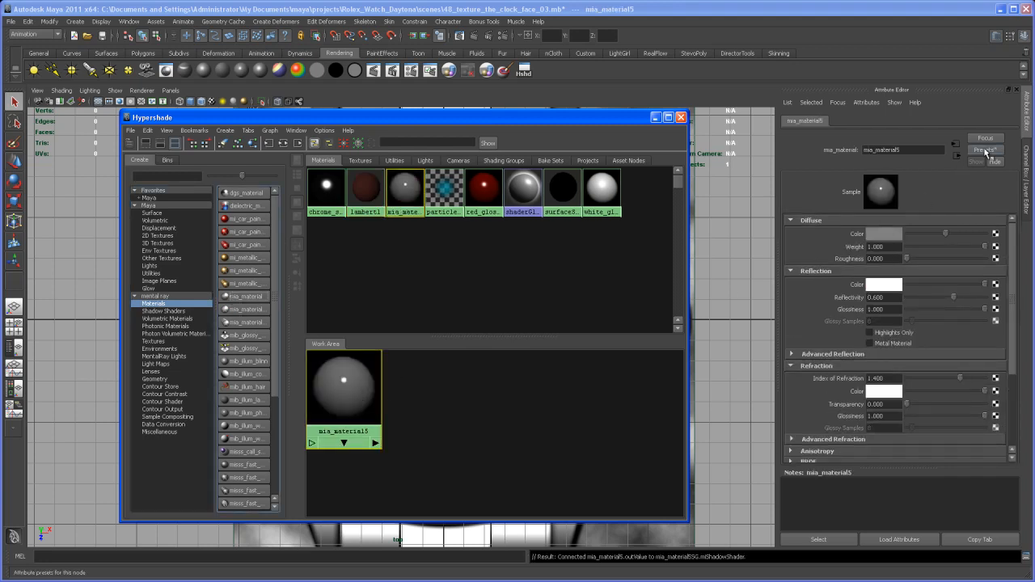
click(984, 150)
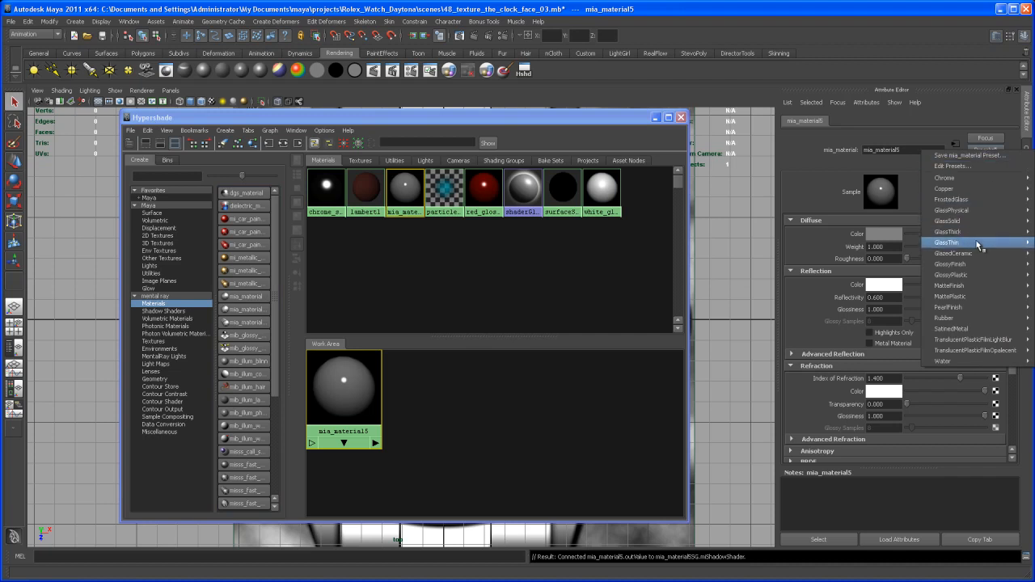
mouse_move(949, 285)
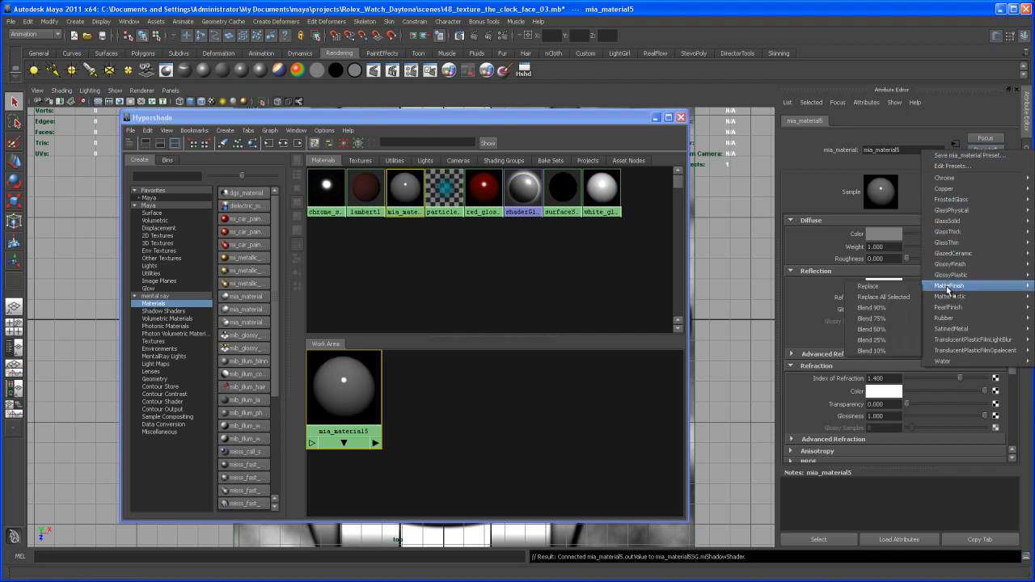
click(950, 286)
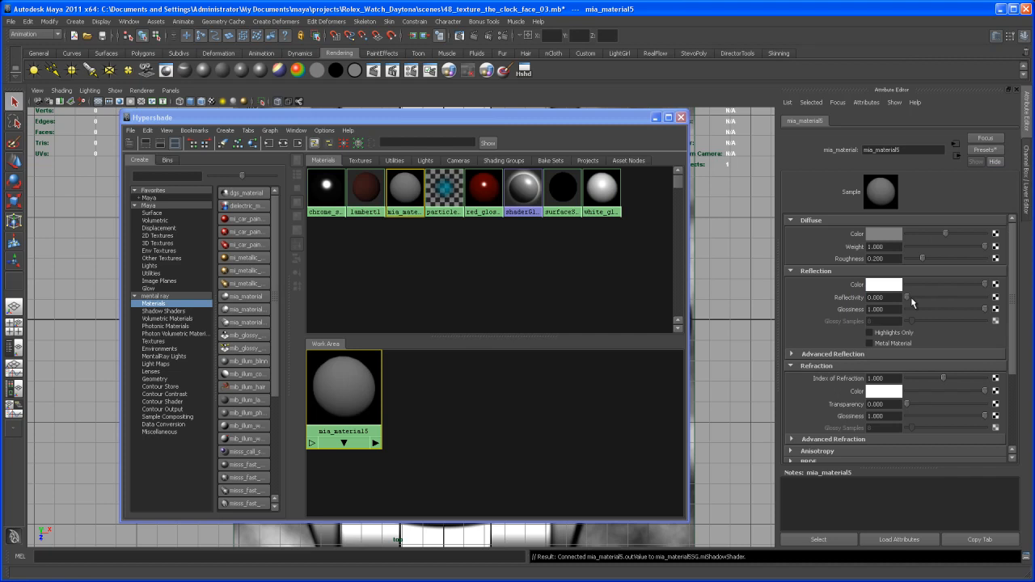
mouse_move(897, 244)
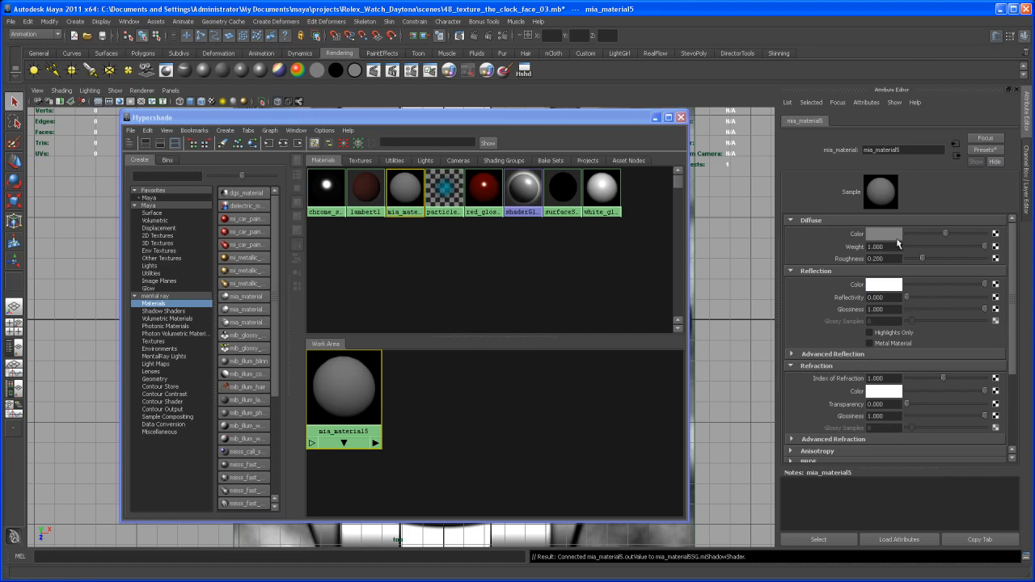
mouse_move(960, 220)
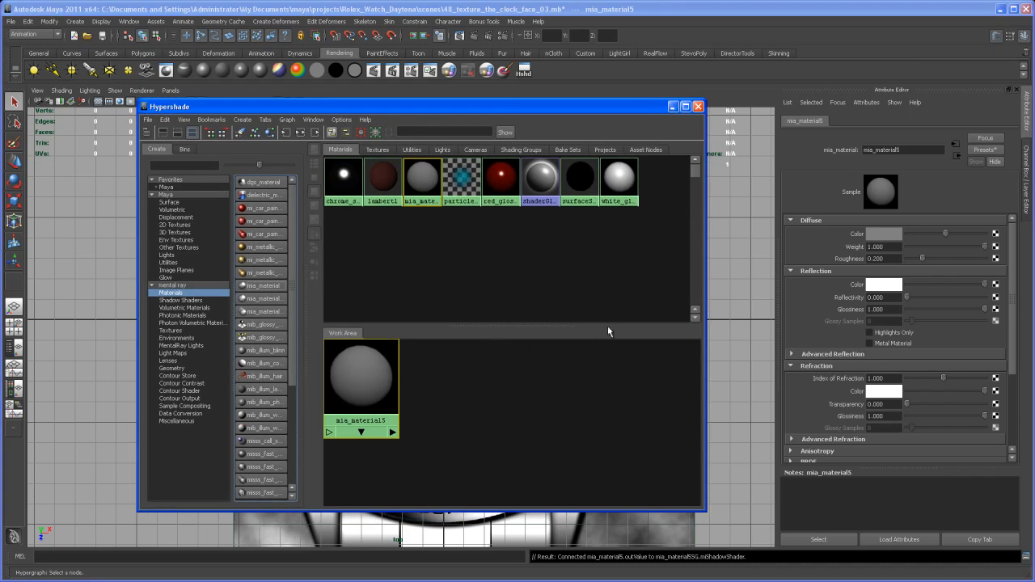
mouse_move(996, 239)
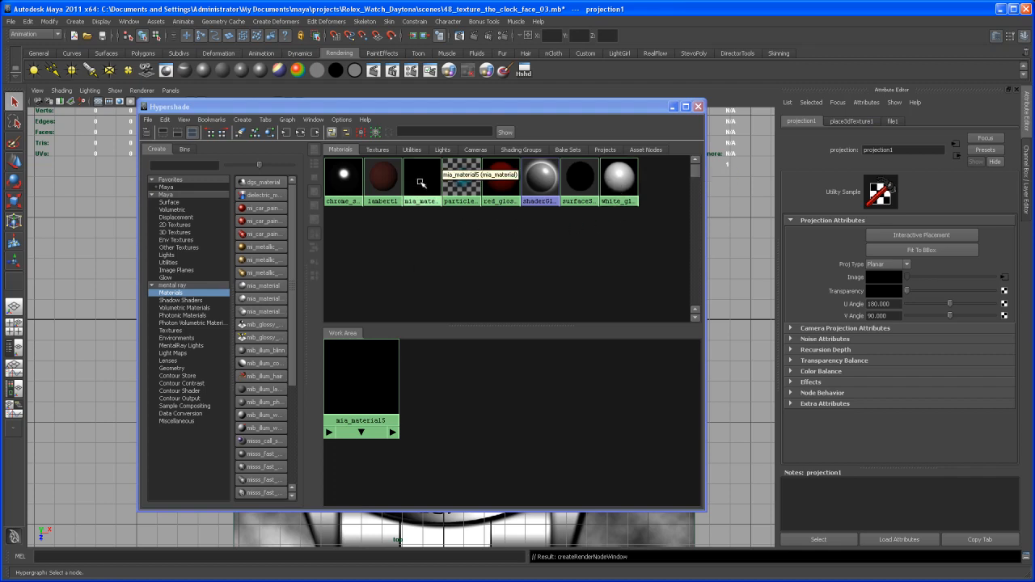
Delete projection1 and place3dTexture1 from the network, then browse for file1's image
click(420, 176)
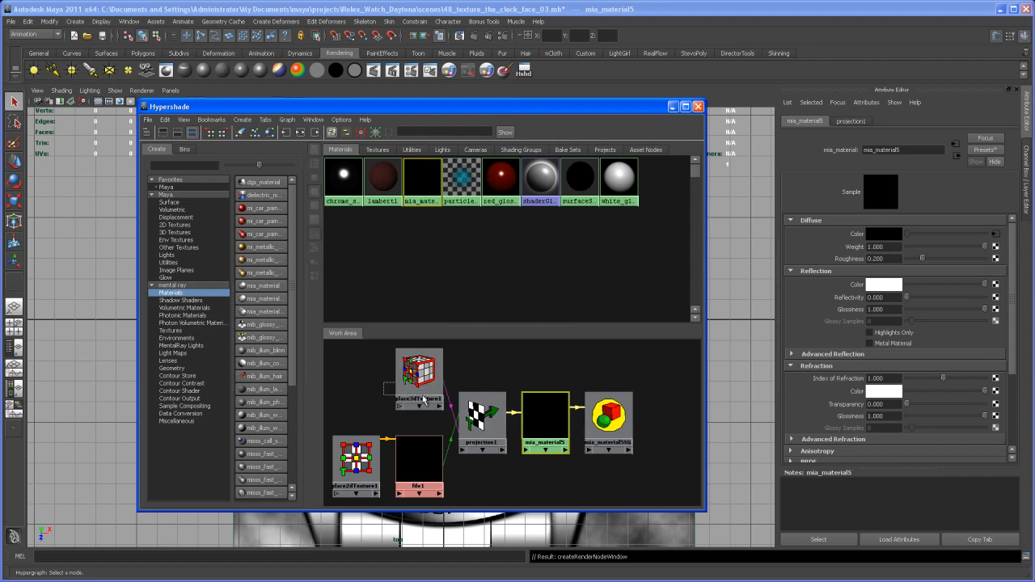
click(418, 372)
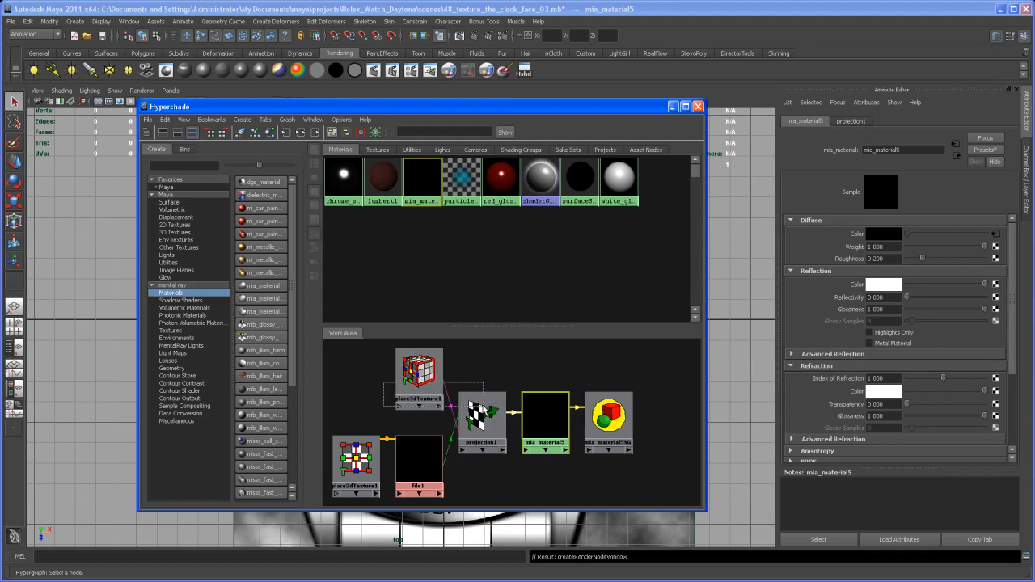
click(427, 463)
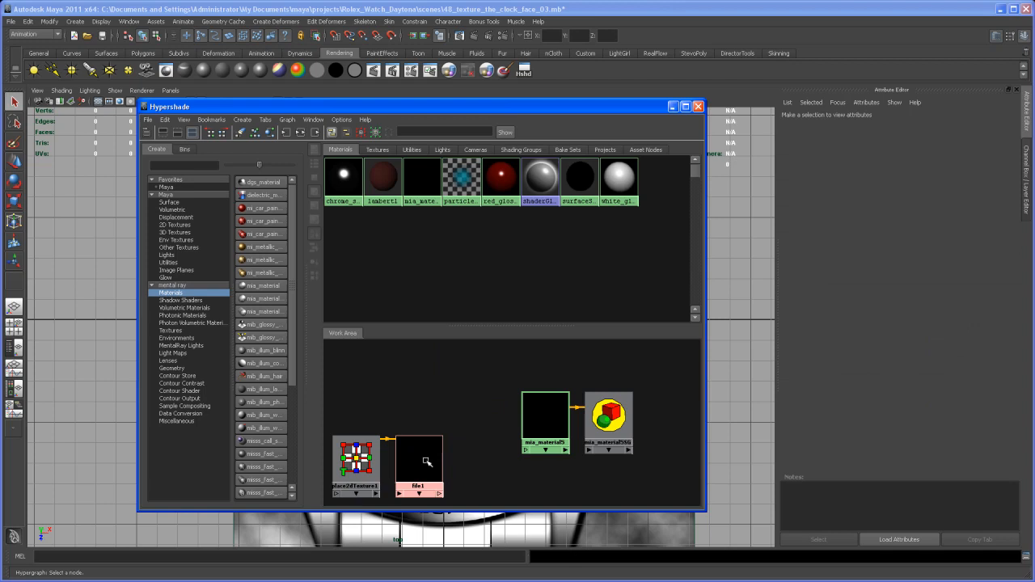
click(418, 465)
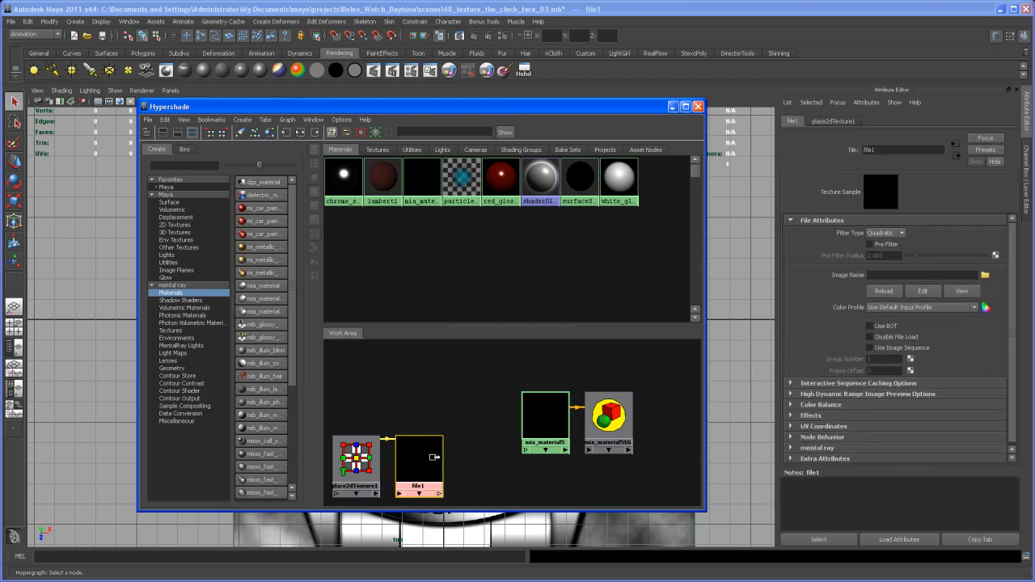
click(887, 232)
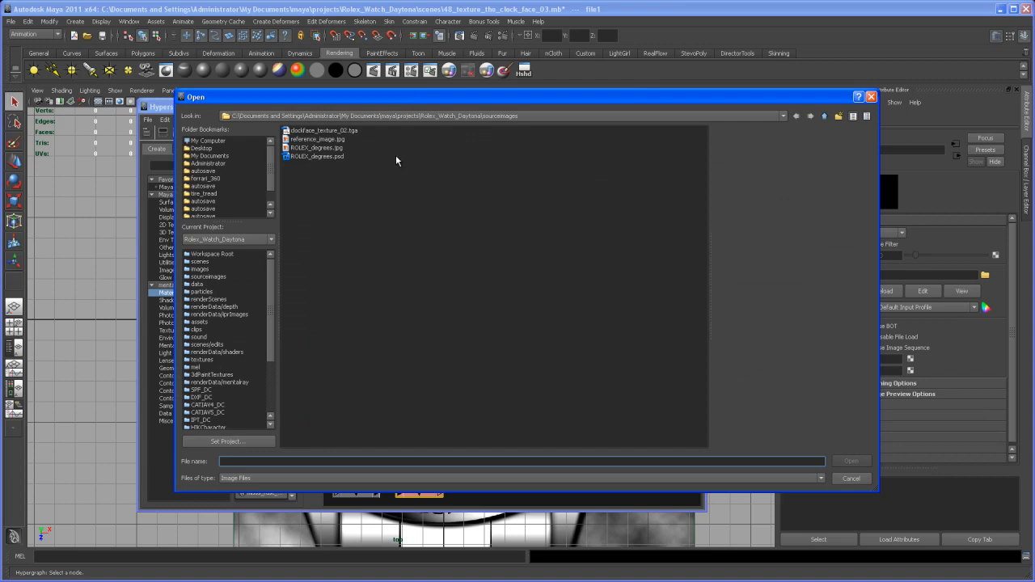
mouse_move(339, 134)
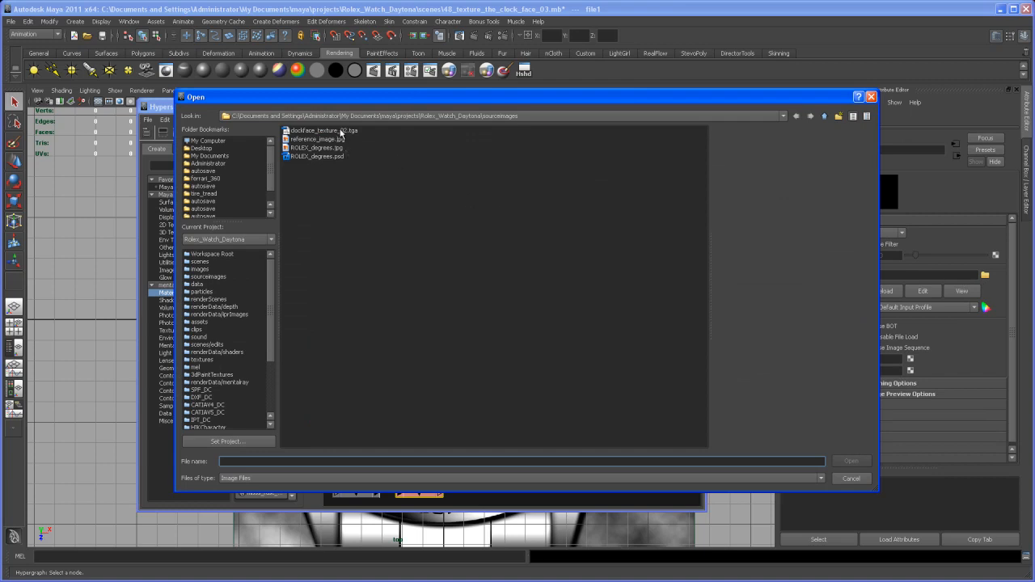
Load clockface_texture_02.tga from sourceimages into the file texture node
click(322, 130)
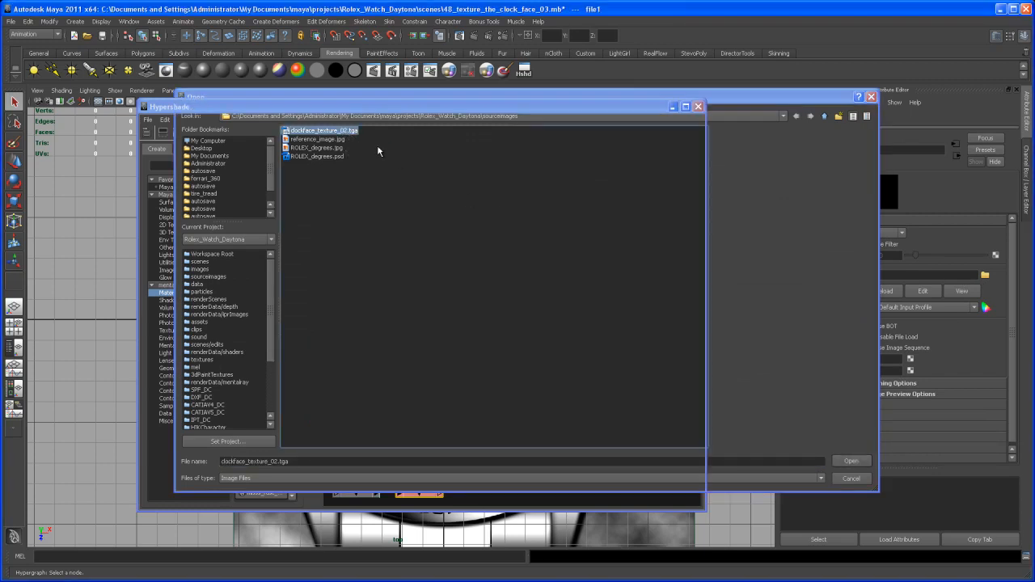
click(850, 460)
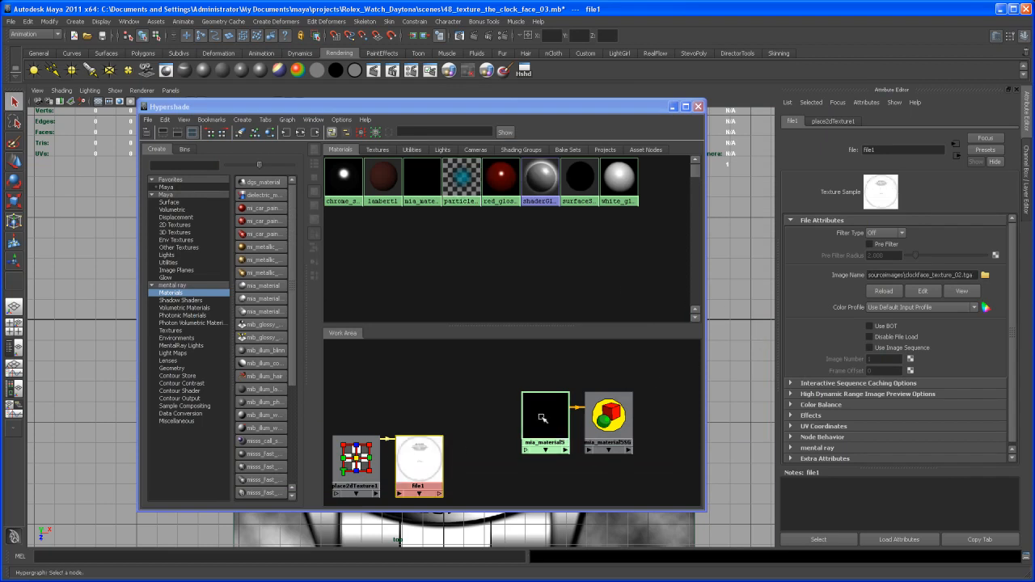
Connect file1 to the mia_material's Color, rename it clockface_shader, and close Hypershade
click(544, 420)
text(clockface_shader)
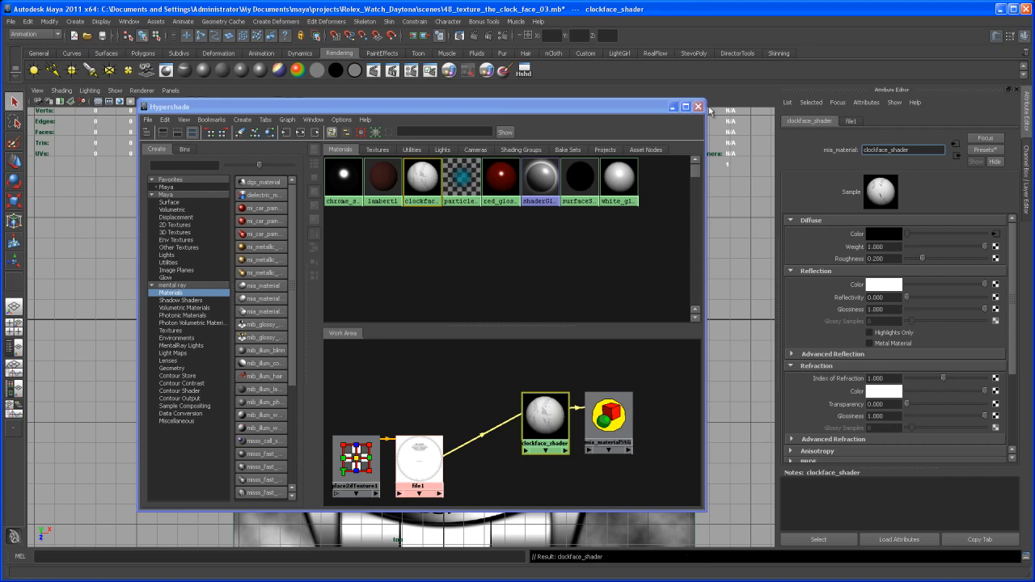
click(697, 106)
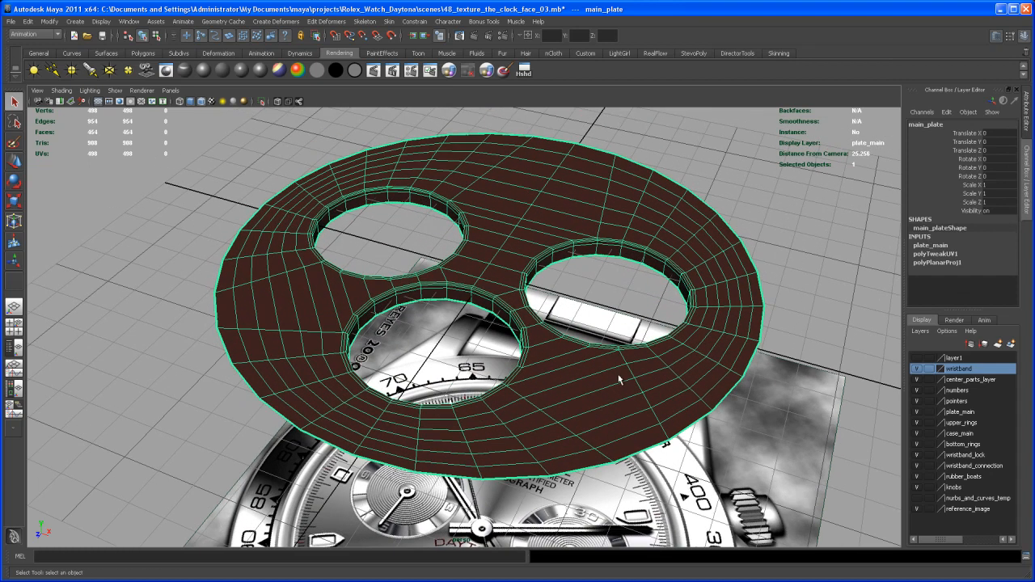
Assign the existing clockface_shader material to main_plate from its marking menu
right_click(619, 376)
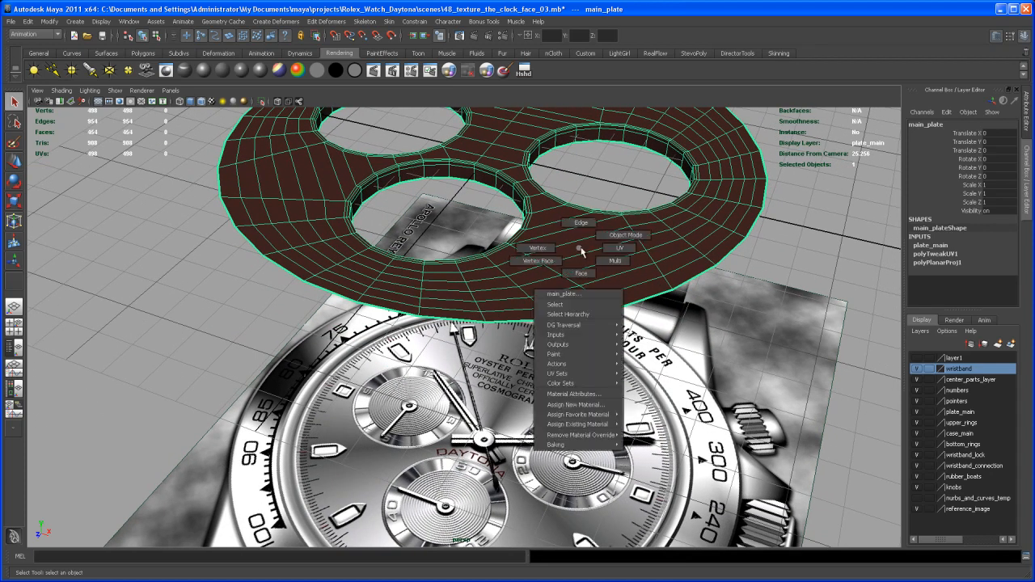
click(576, 424)
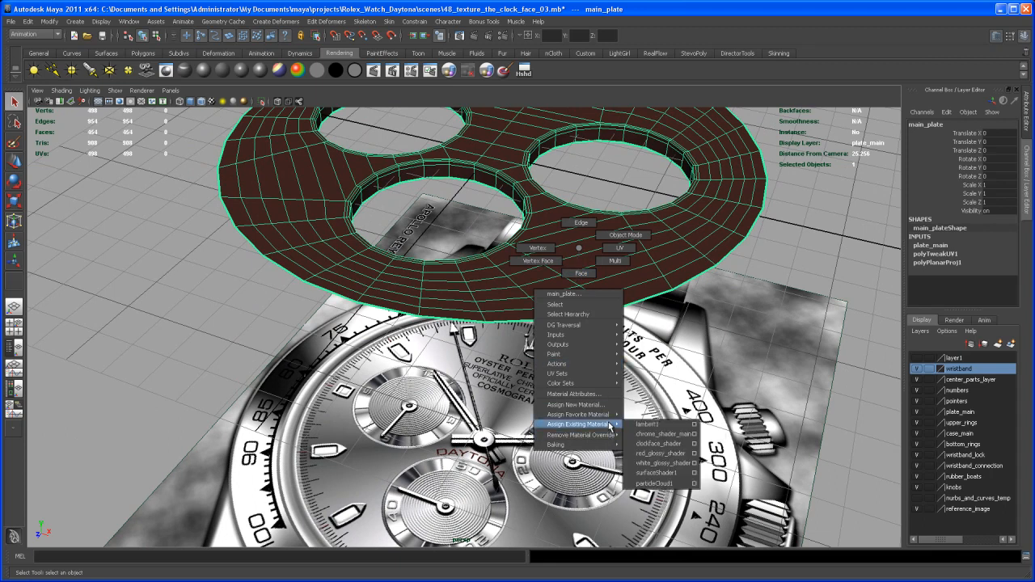
mouse_move(657, 443)
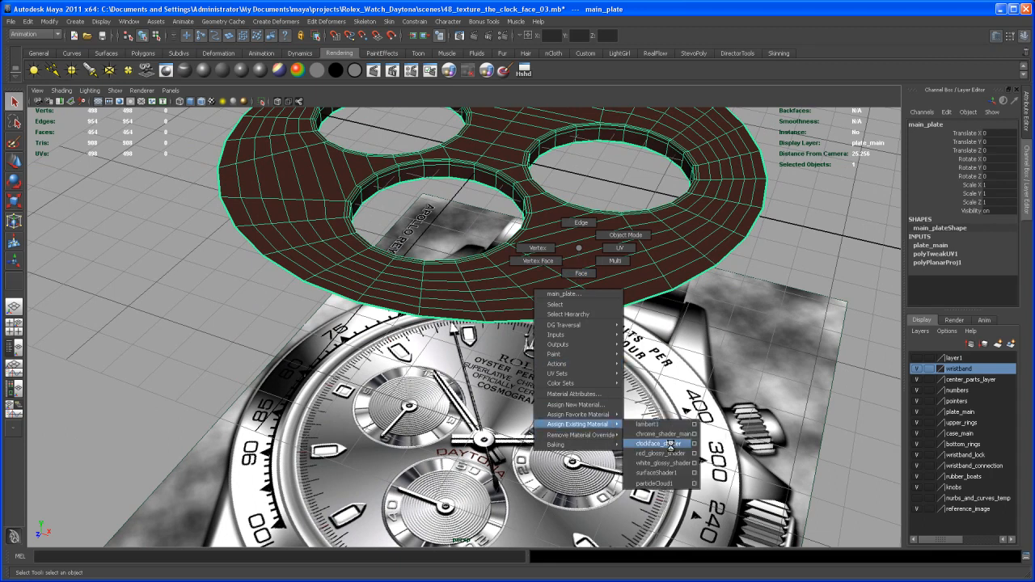
click(656, 443)
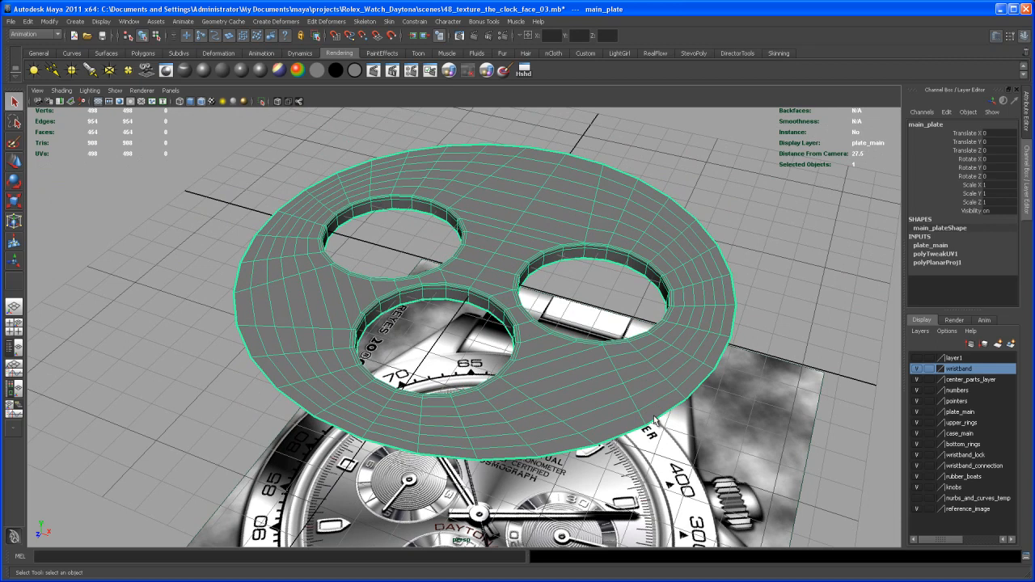
mouse_move(663, 392)
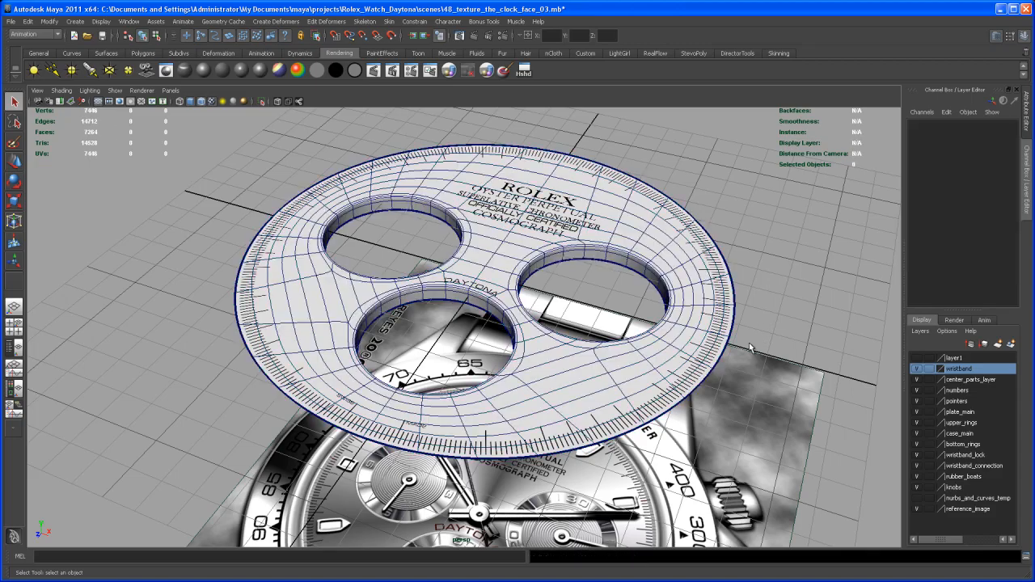
Set the Render Settings image size preset to 1k Square (1024x1024)
drag(748, 347, 724, 348)
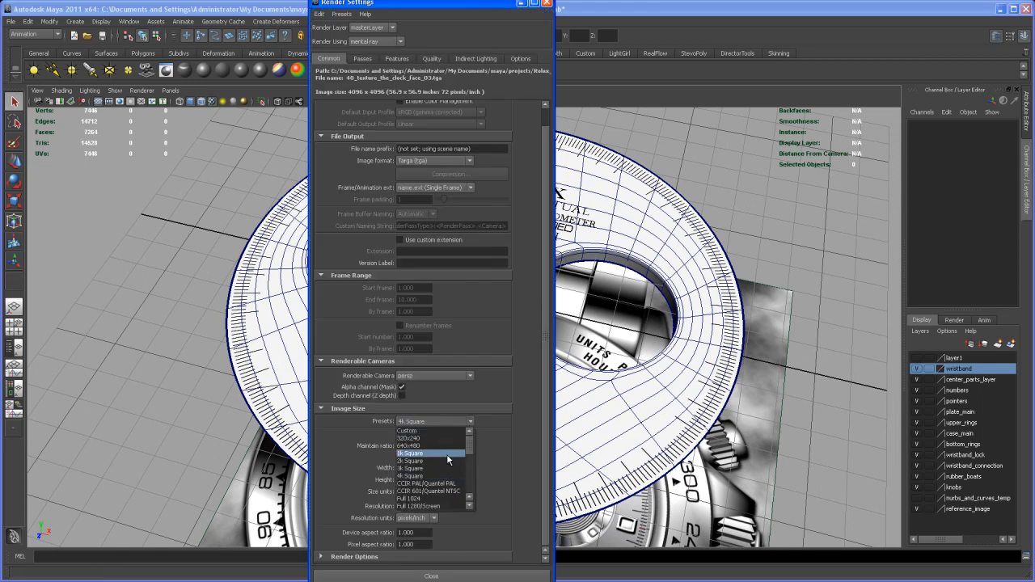
click(411, 453)
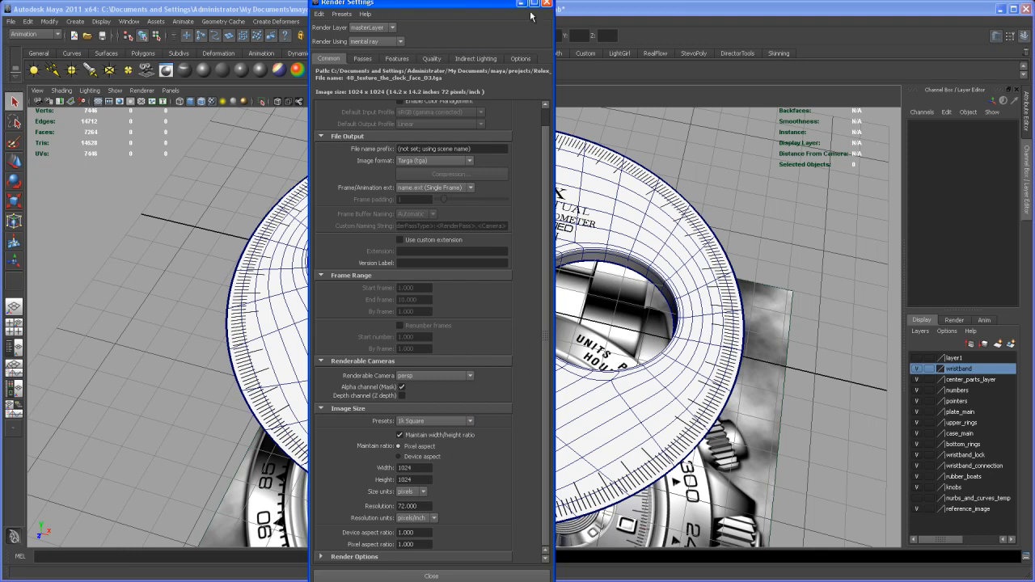
click(431, 576)
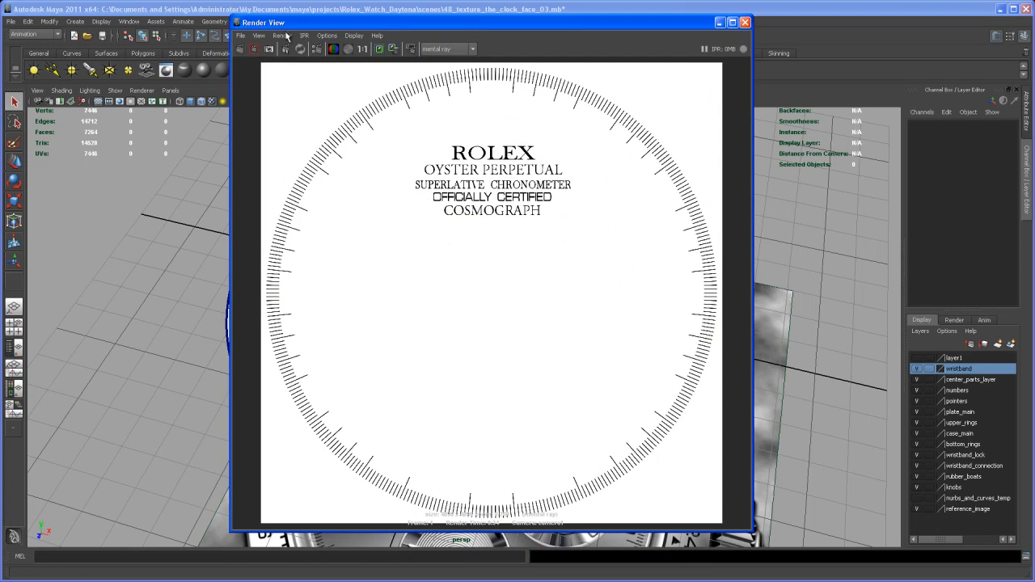
Render the persp camera in Render View, review the dial, then close the window
click(283, 36)
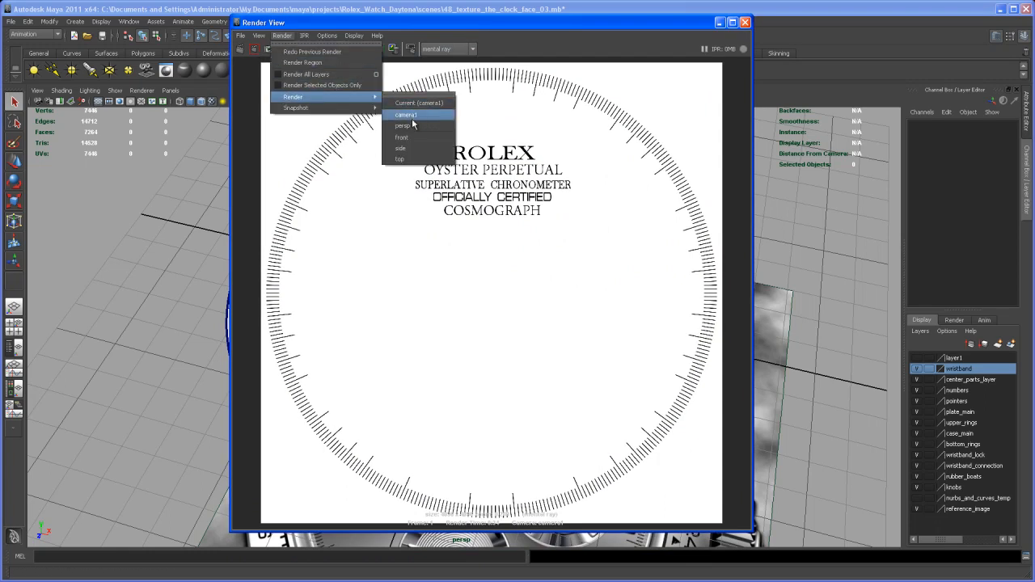
click(406, 114)
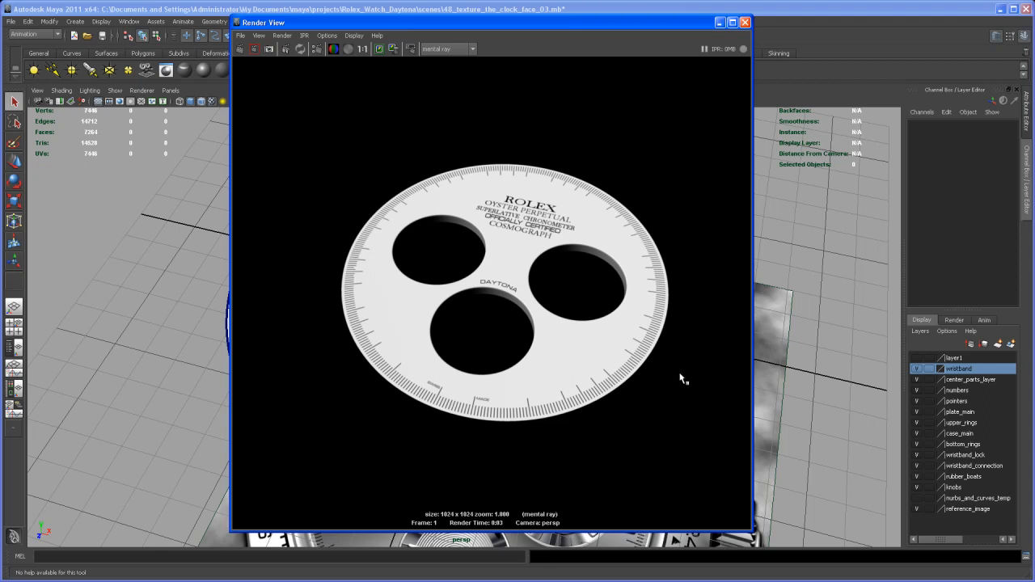
mouse_move(554, 237)
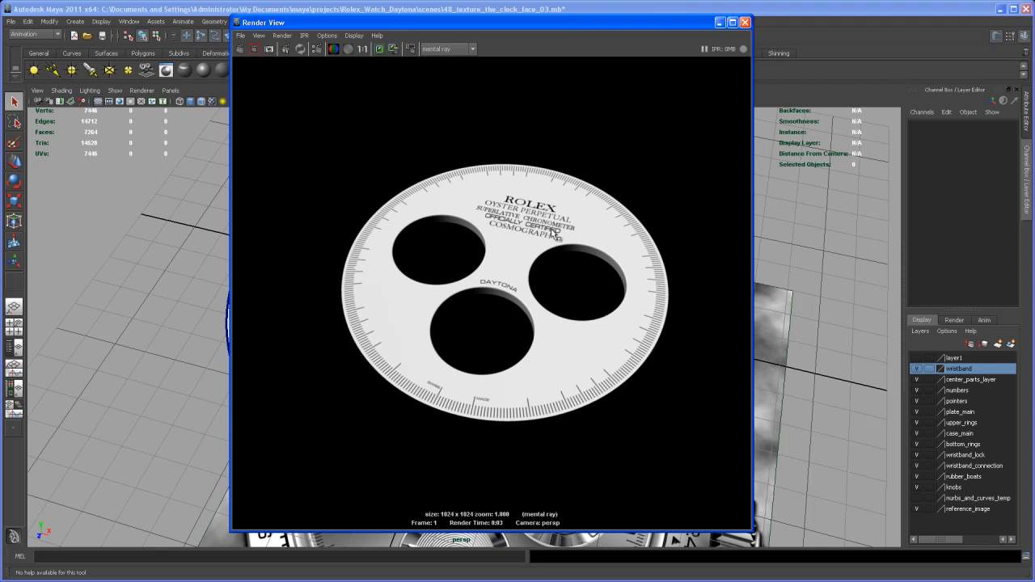
mouse_move(528, 226)
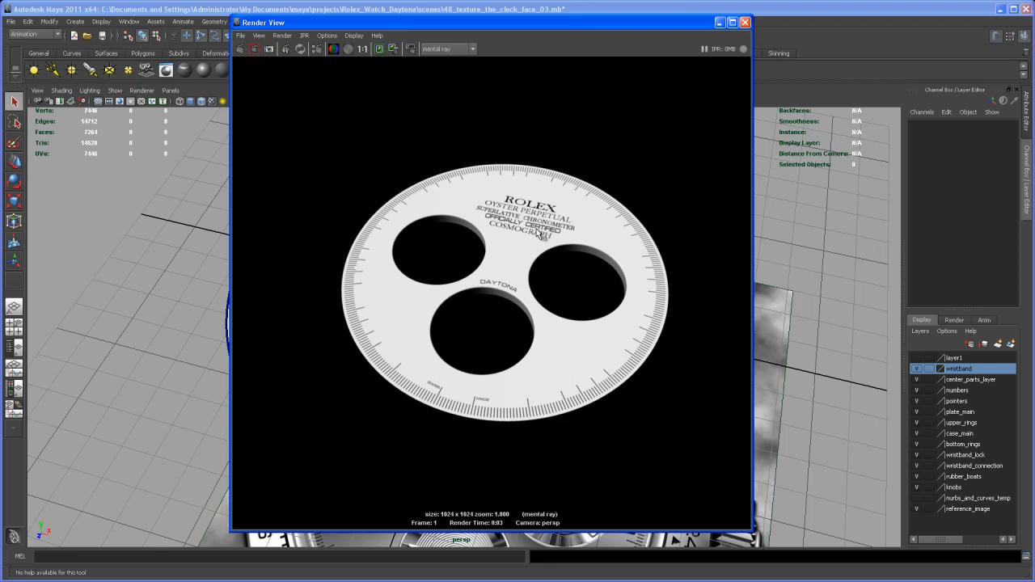
mouse_move(618, 225)
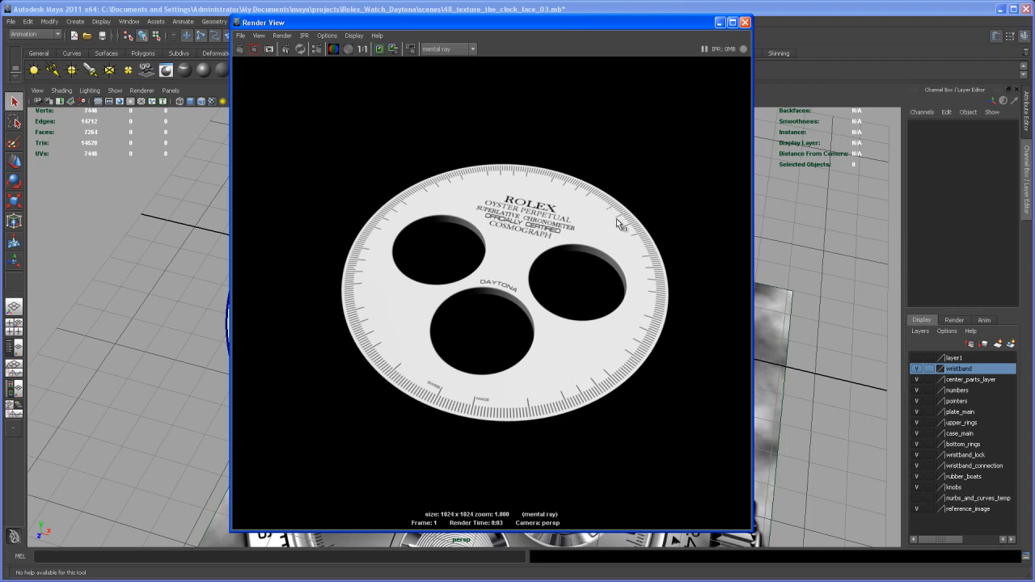
mouse_move(645, 285)
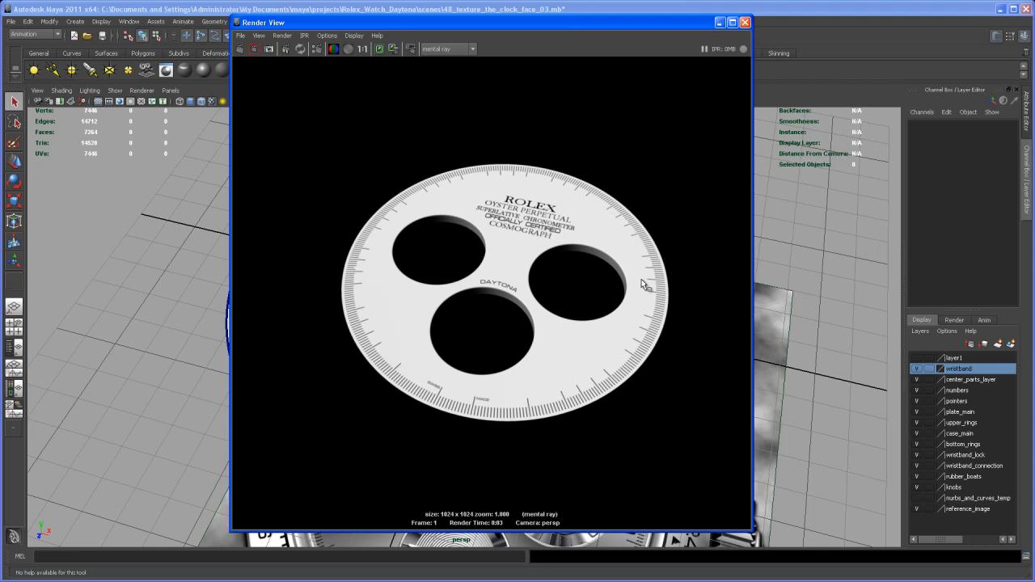
mouse_move(642, 269)
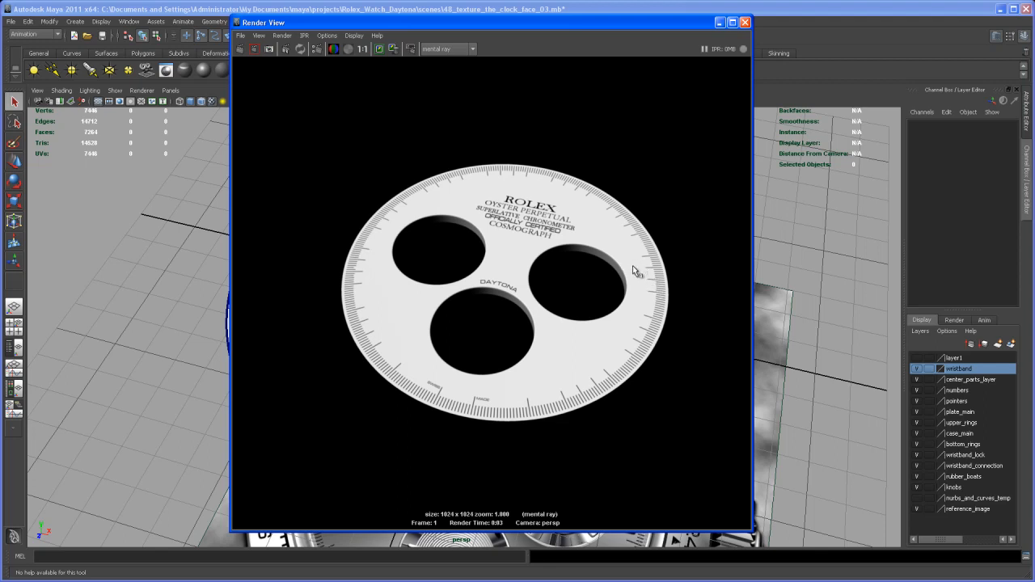
mouse_move(552, 190)
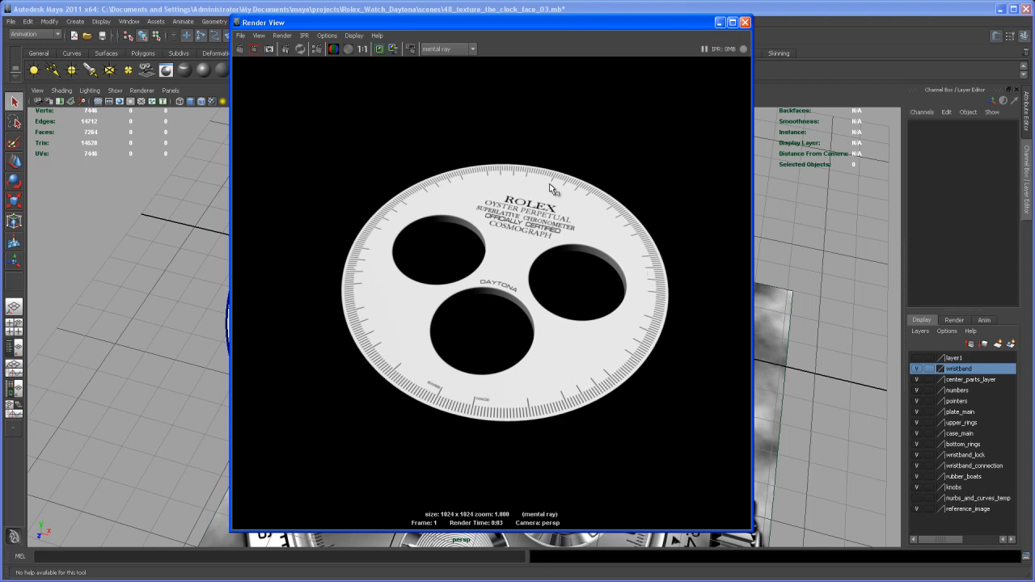
mouse_move(570, 194)
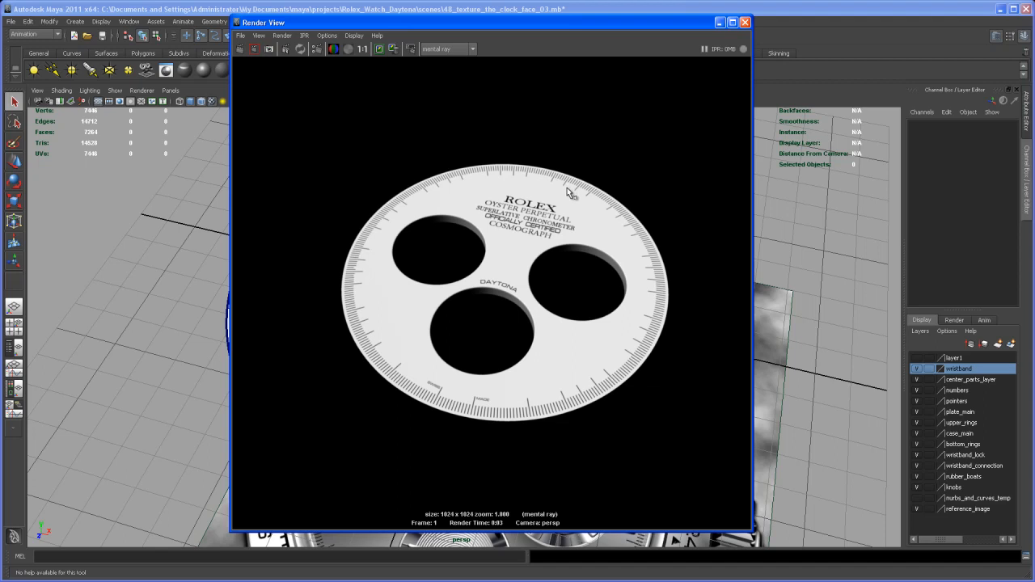
mouse_move(553, 181)
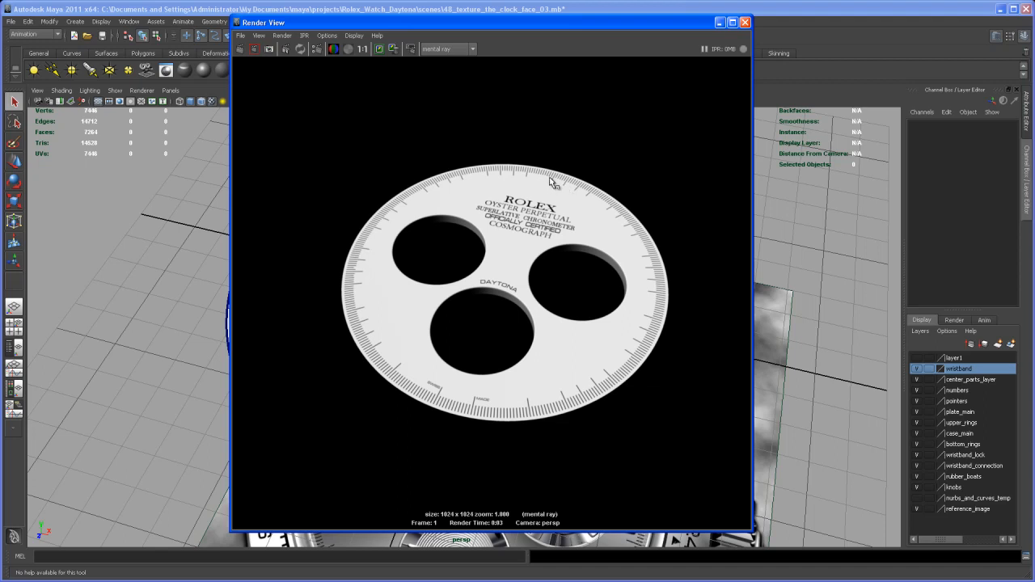
mouse_move(574, 217)
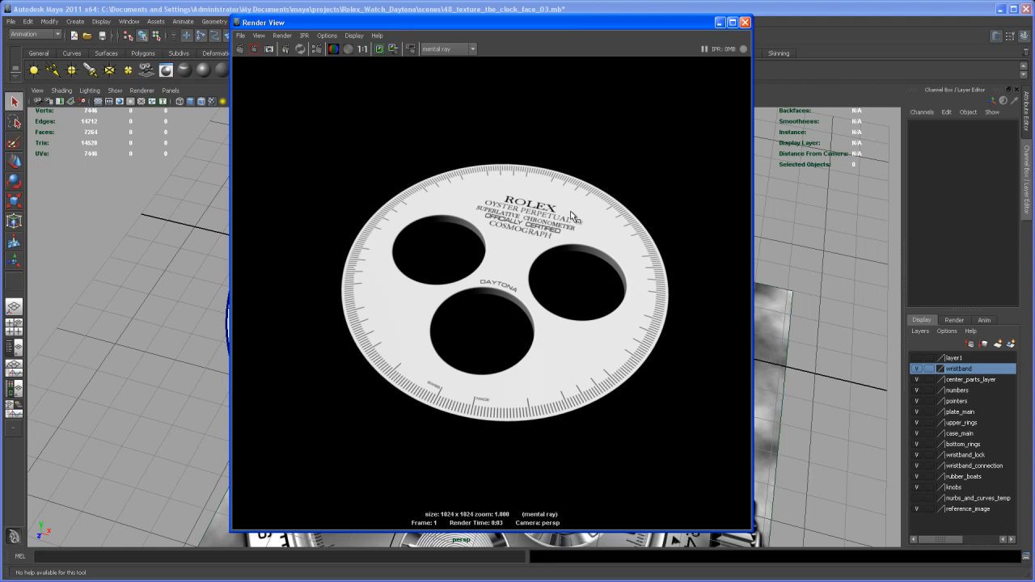
mouse_move(550, 195)
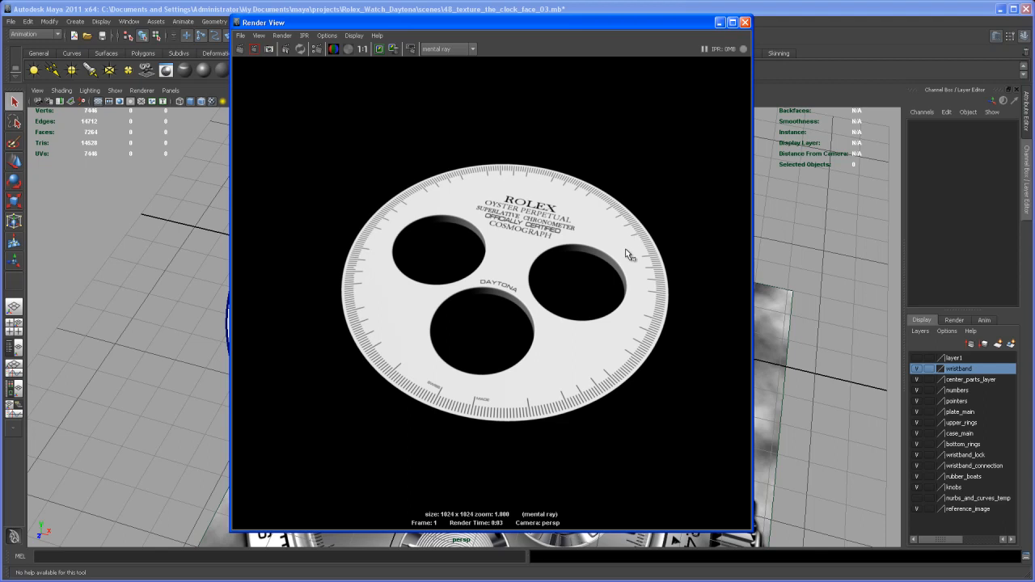
mouse_move(674, 353)
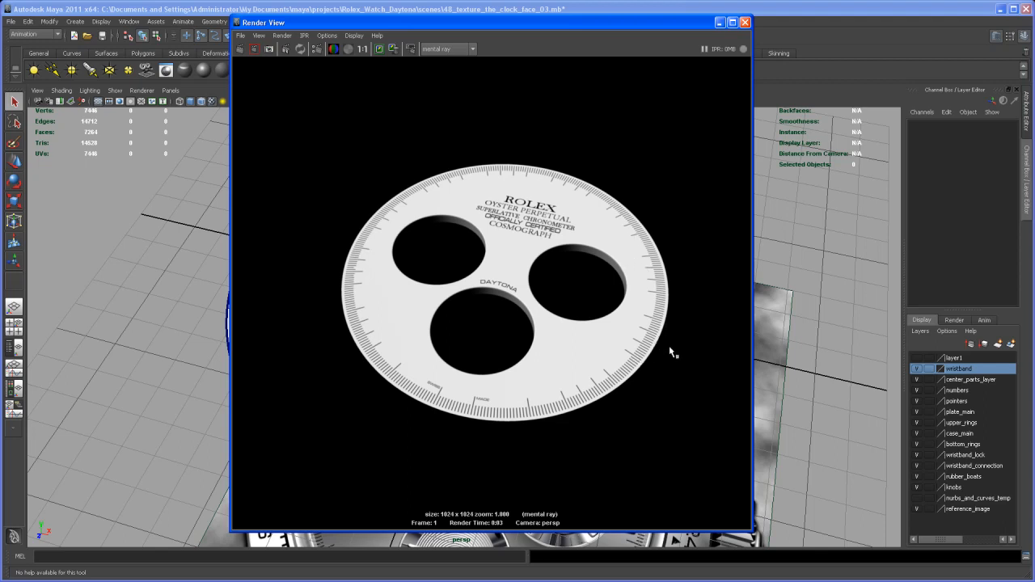
mouse_move(633, 246)
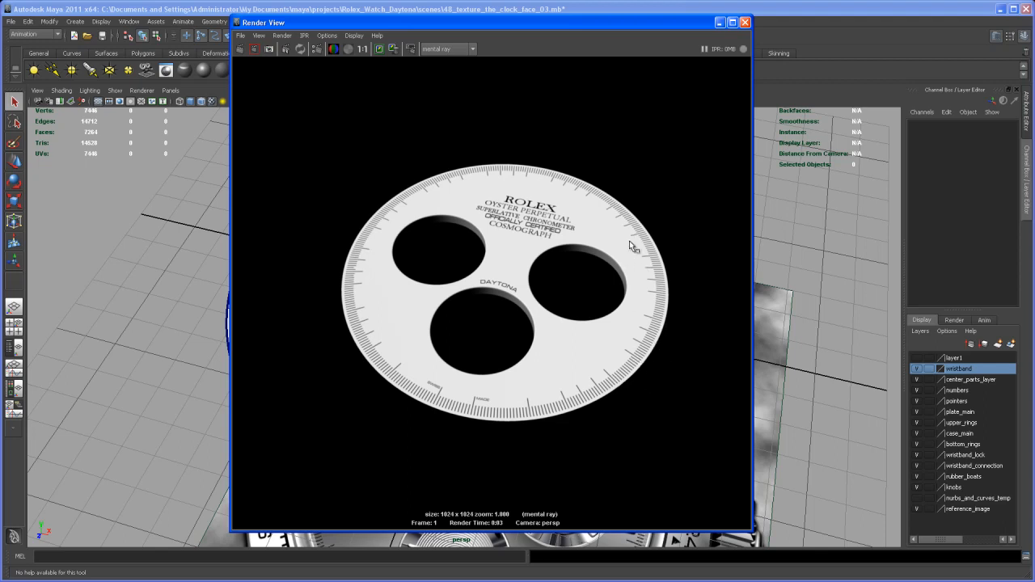
click(744, 22)
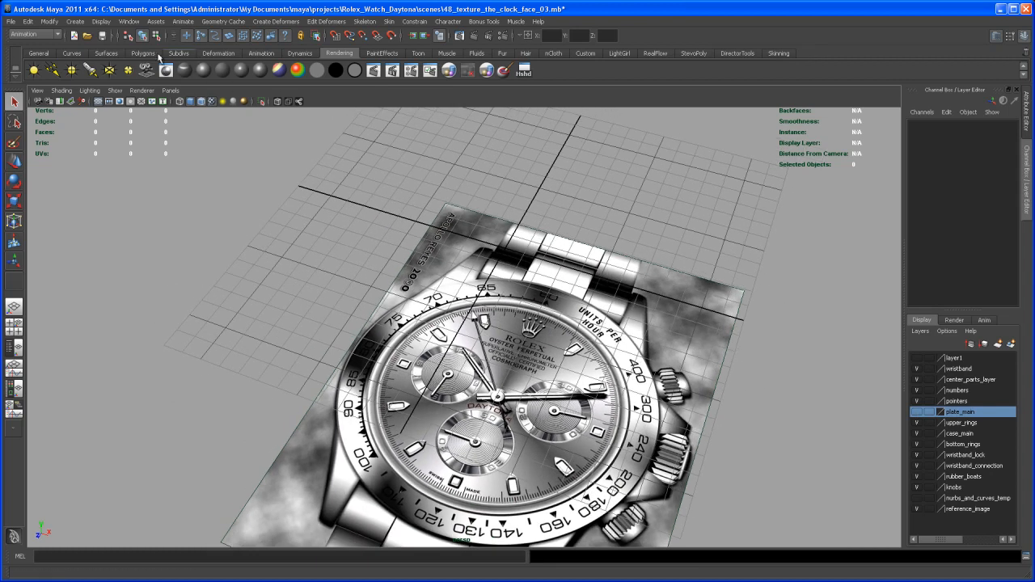
Show the watch layers with the Polygons shelf active and tumble the view around the dial
click(143, 53)
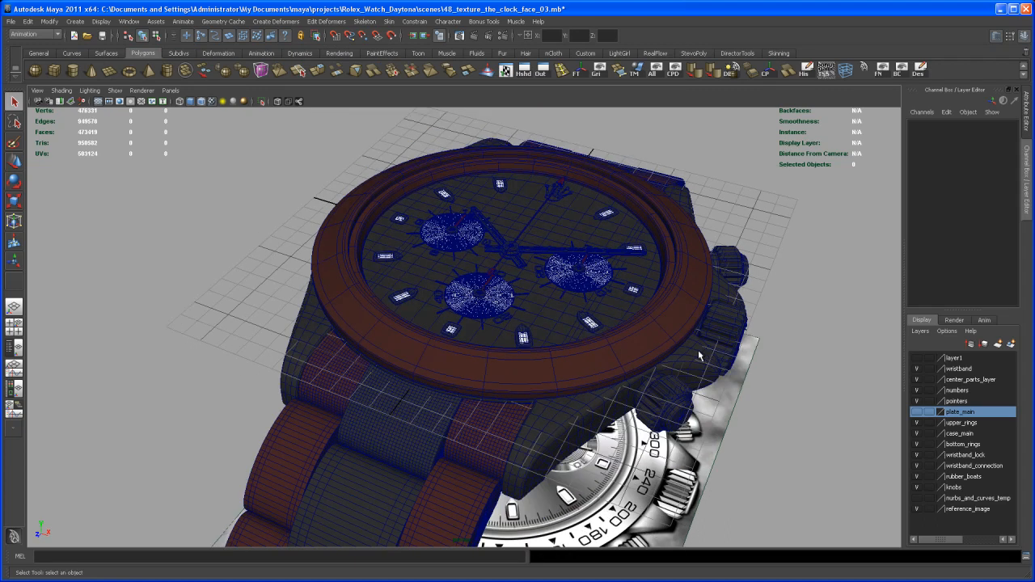
mouse_move(635, 357)
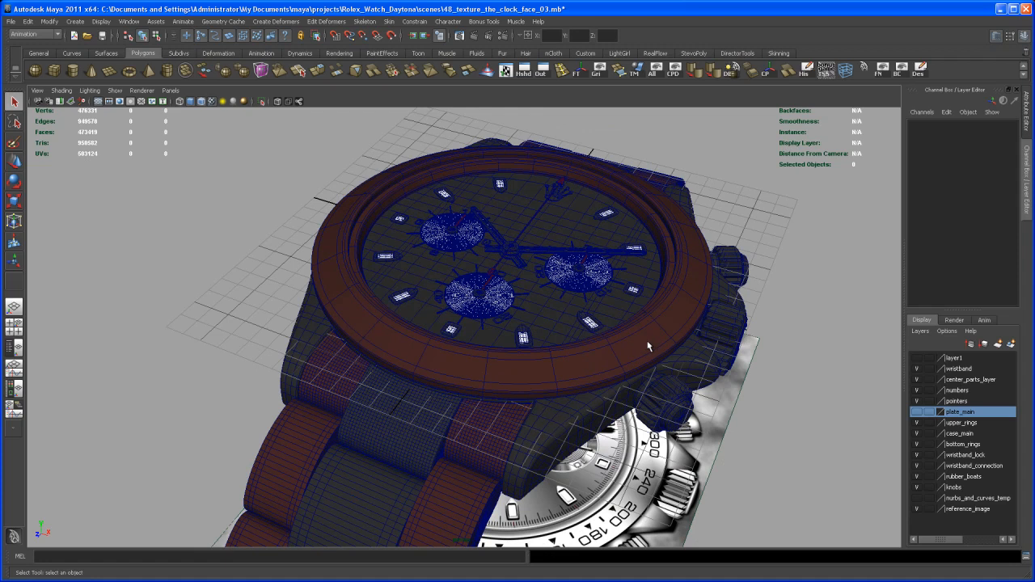
mouse_move(720, 380)
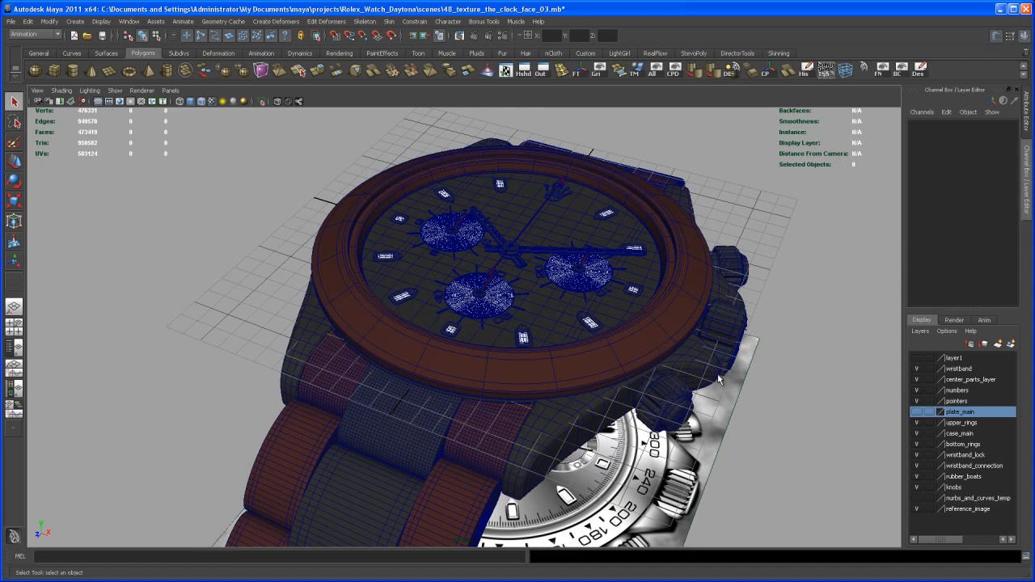
drag(720, 380, 736, 340)
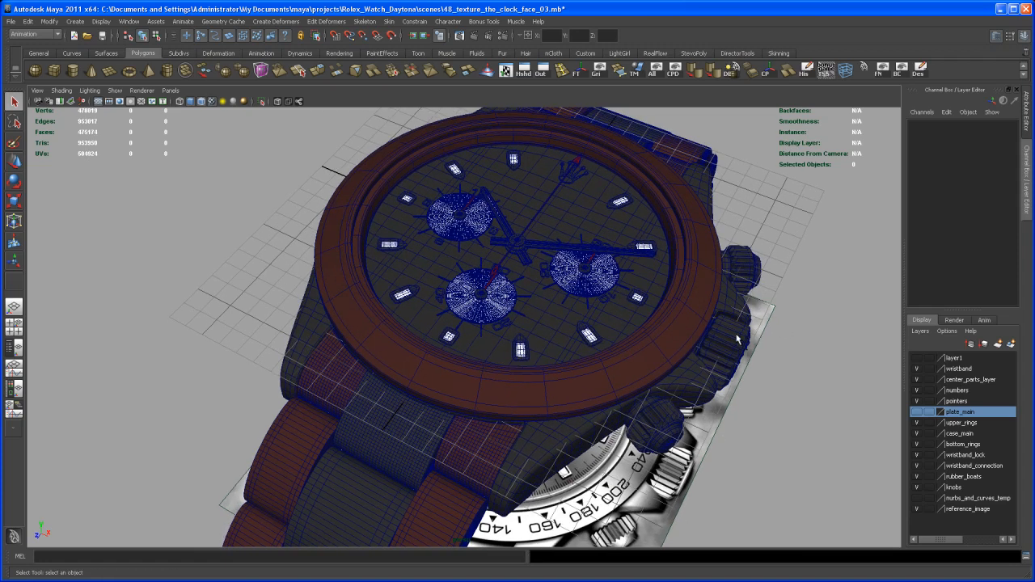
drag(736, 338, 676, 384)
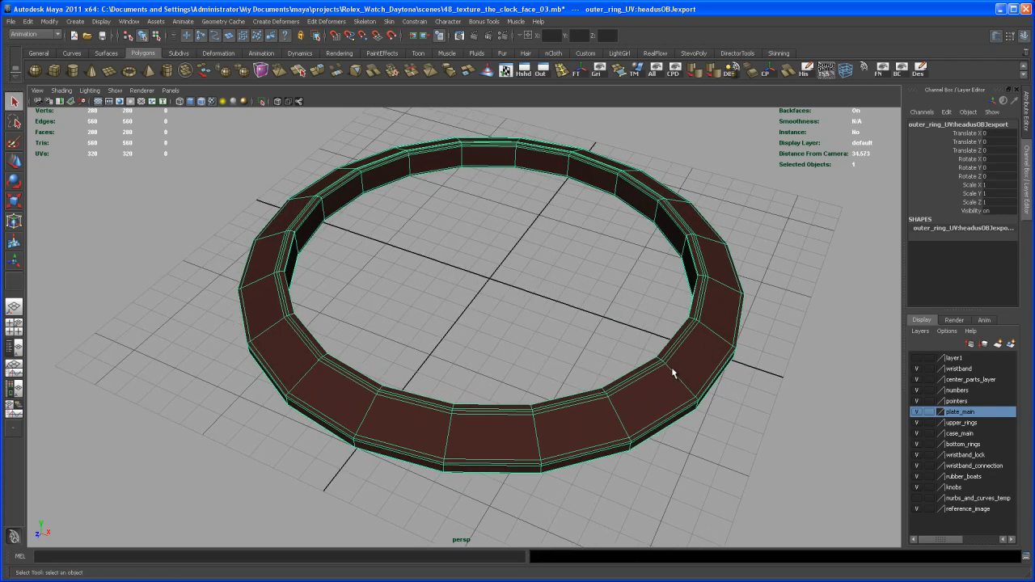
mouse_move(346, 22)
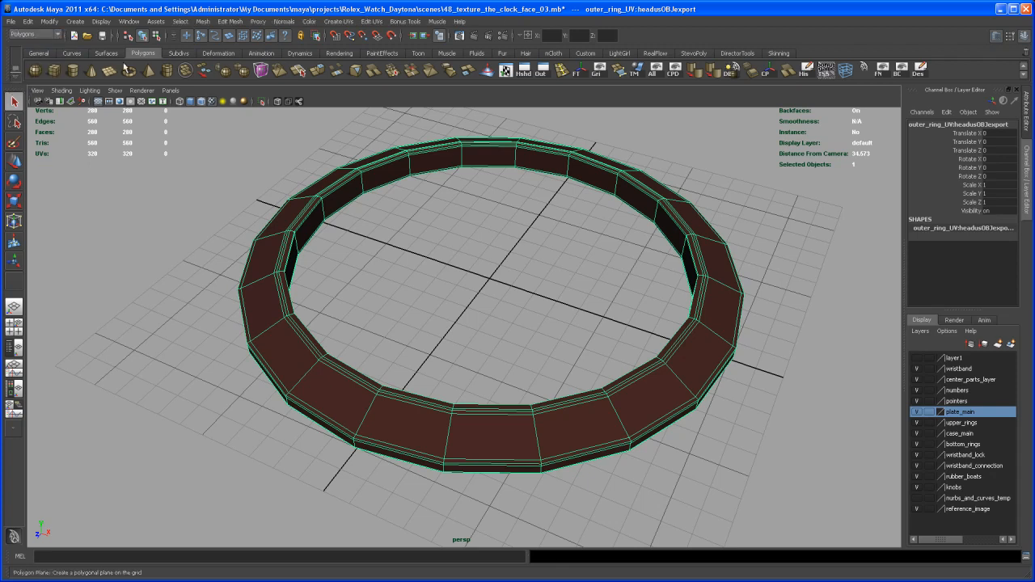
Open the UV Texture Editor for the isolated outer_ring mesh
click(371, 21)
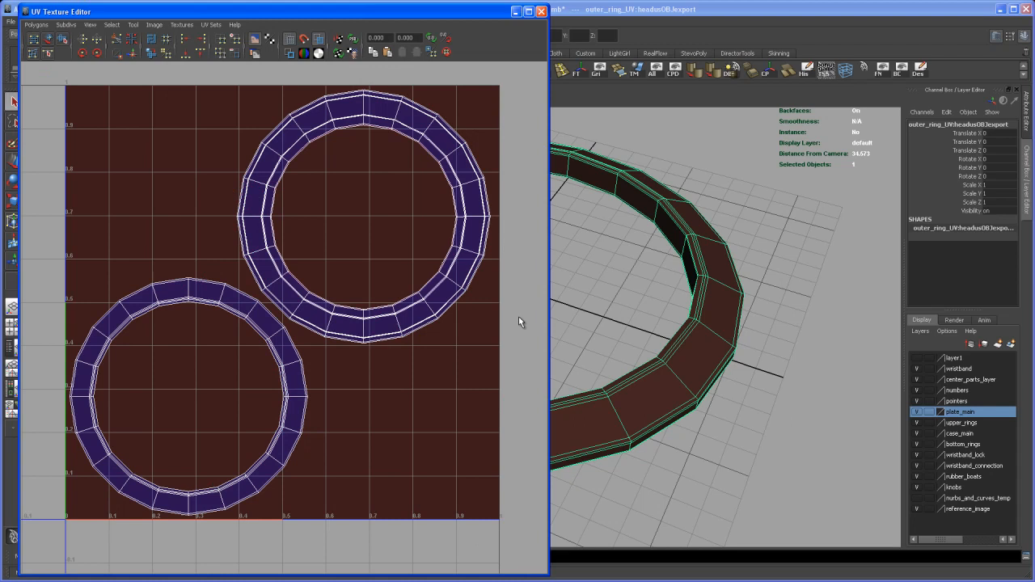
mouse_move(331, 114)
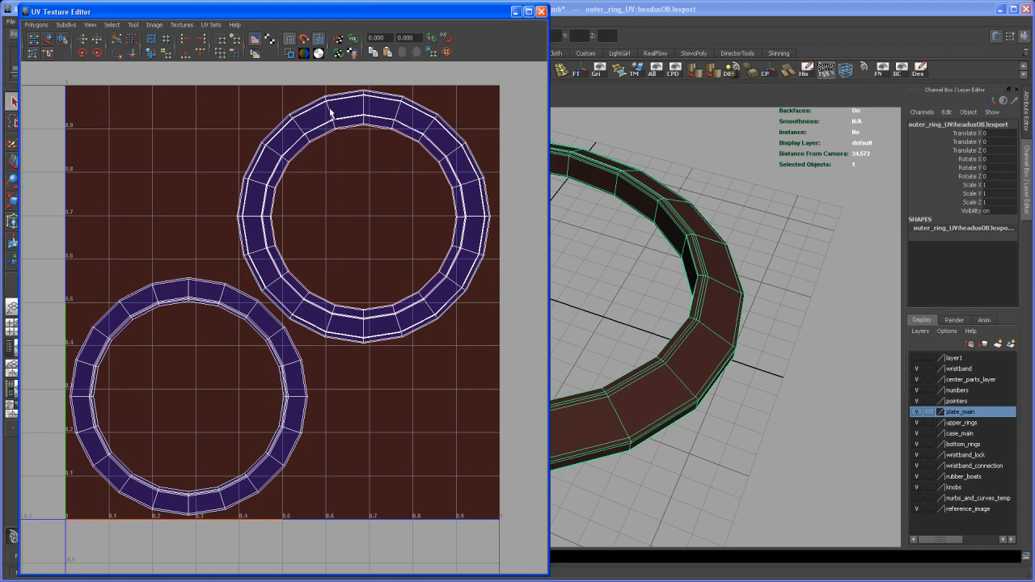
mouse_move(640, 324)
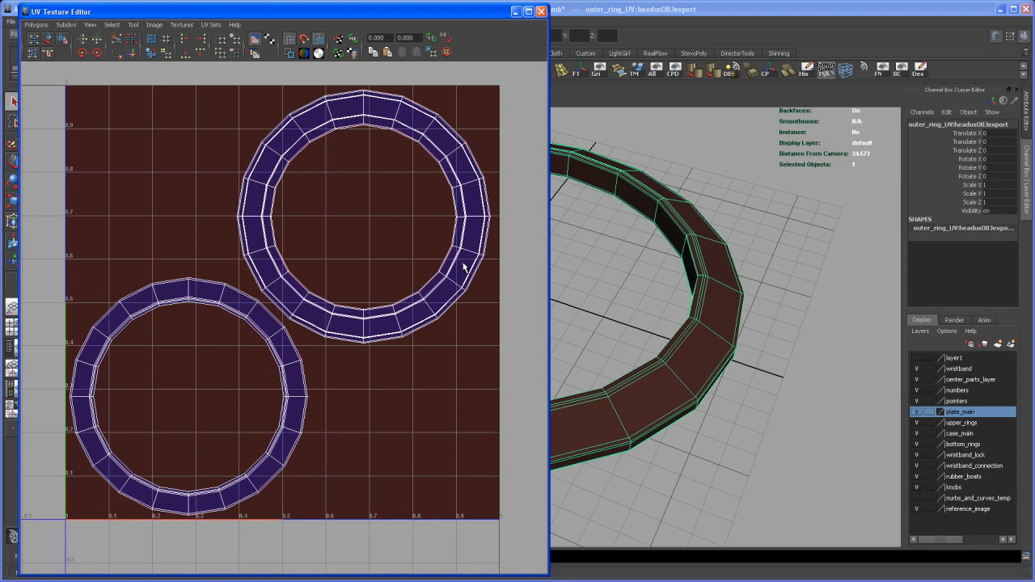
Select the outer ring's UVs and copy them into a new UV set
right_click(464, 265)
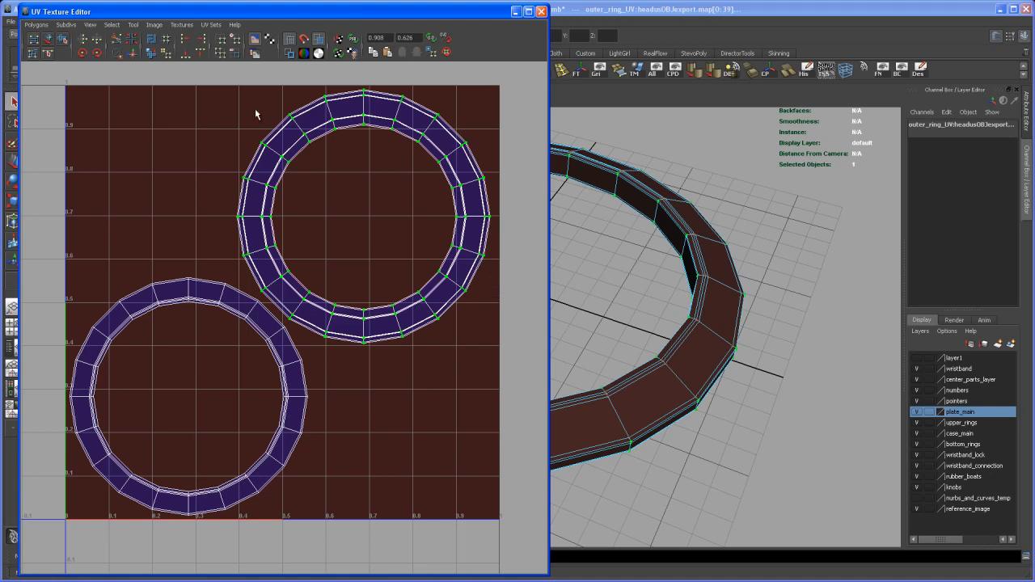
click(36, 24)
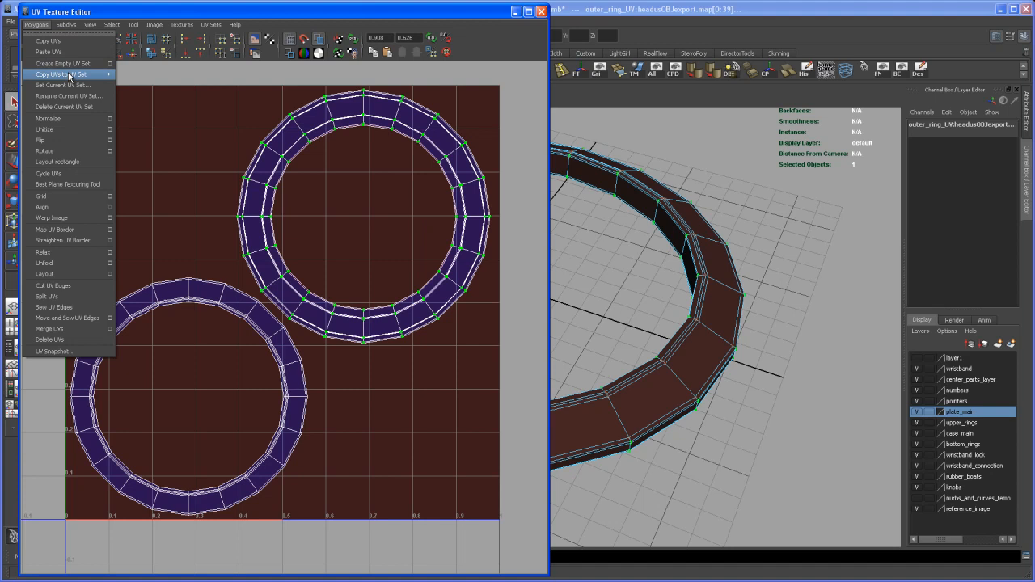
mouse_move(61, 74)
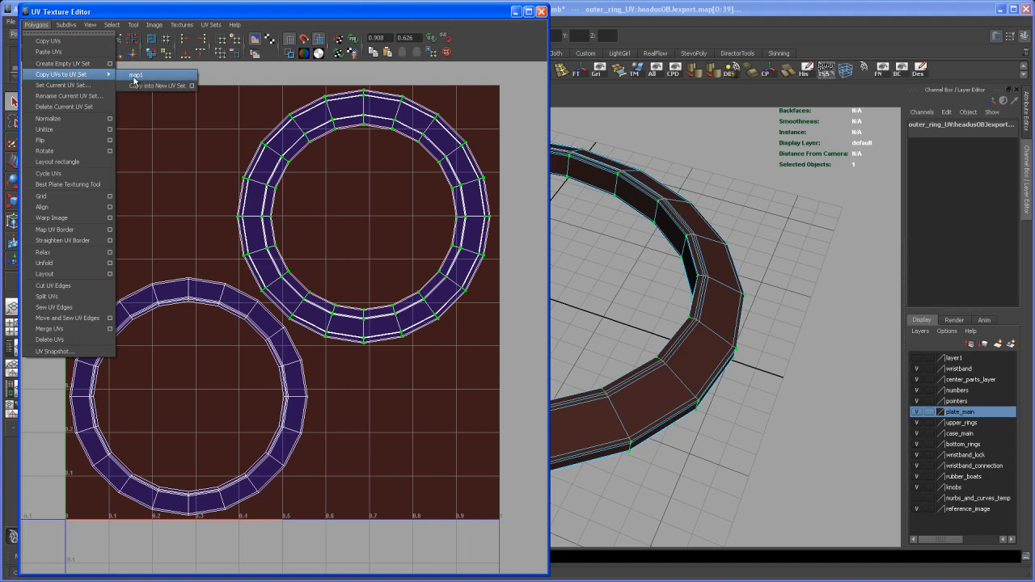
mouse_move(157, 85)
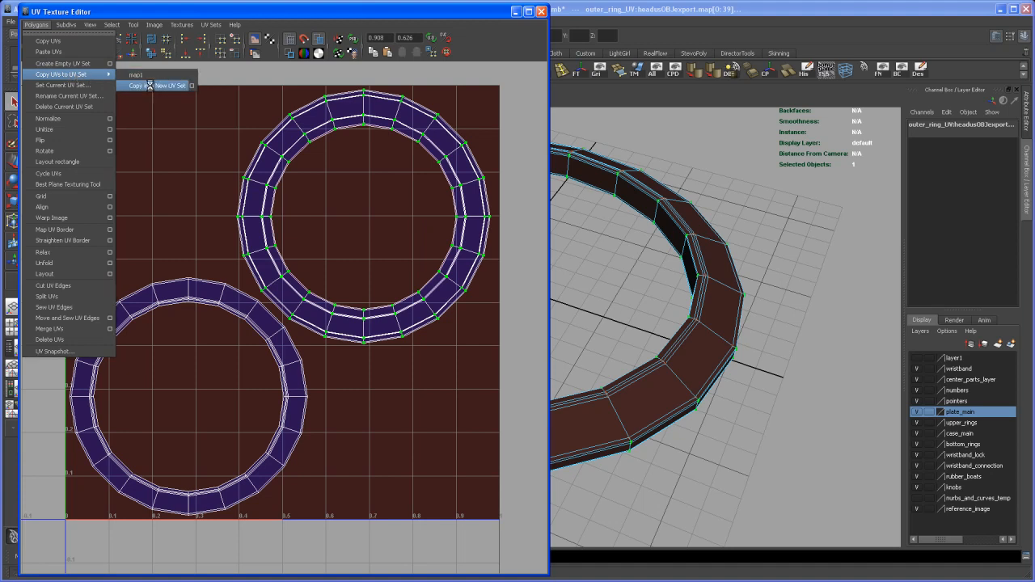
click(170, 84)
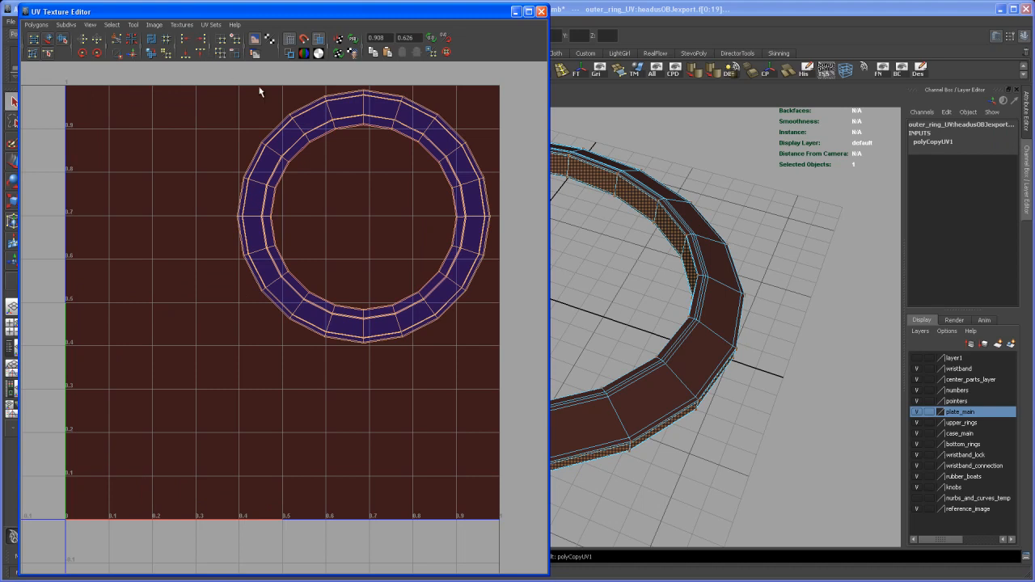
right_click(334, 122)
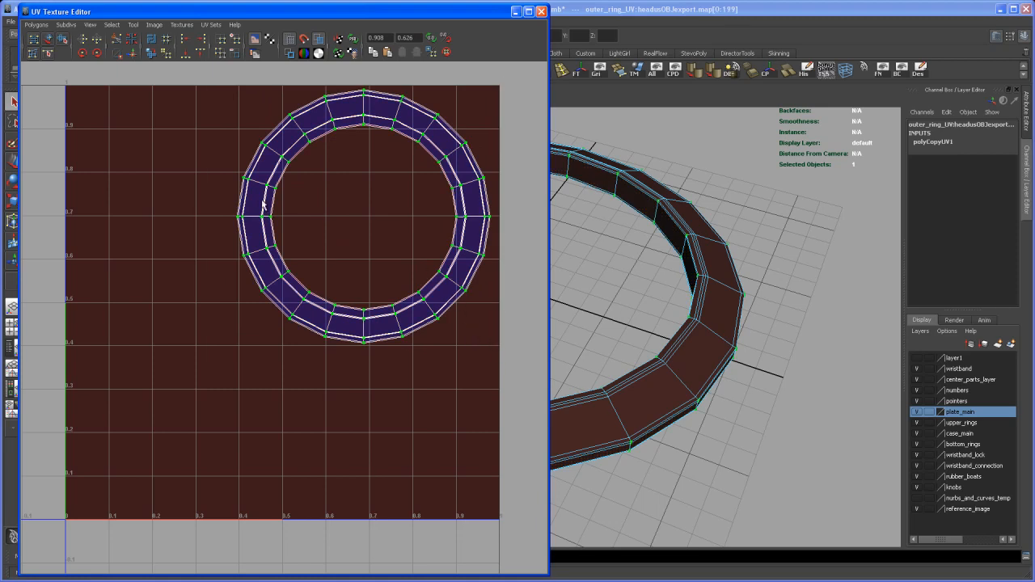
click(36, 24)
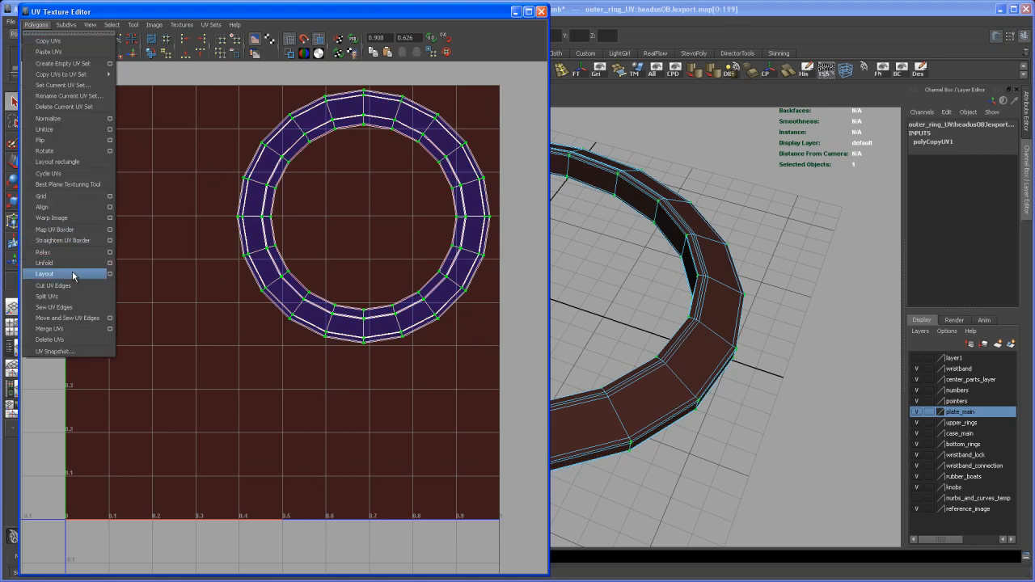
Stretch the ring UVs across the texture space with Layout, then undo back to the two-shell layout
click(45, 274)
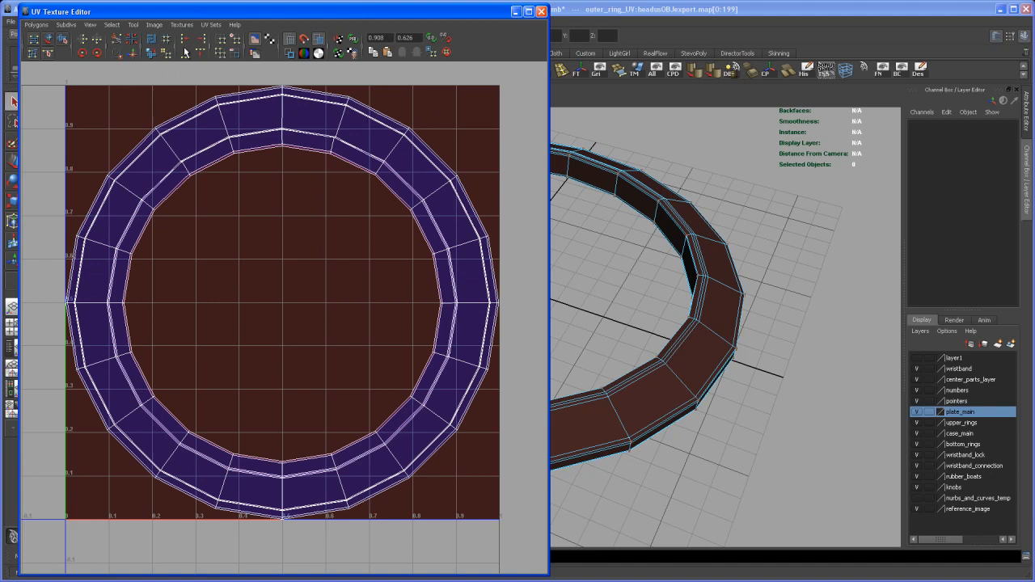
click(211, 25)
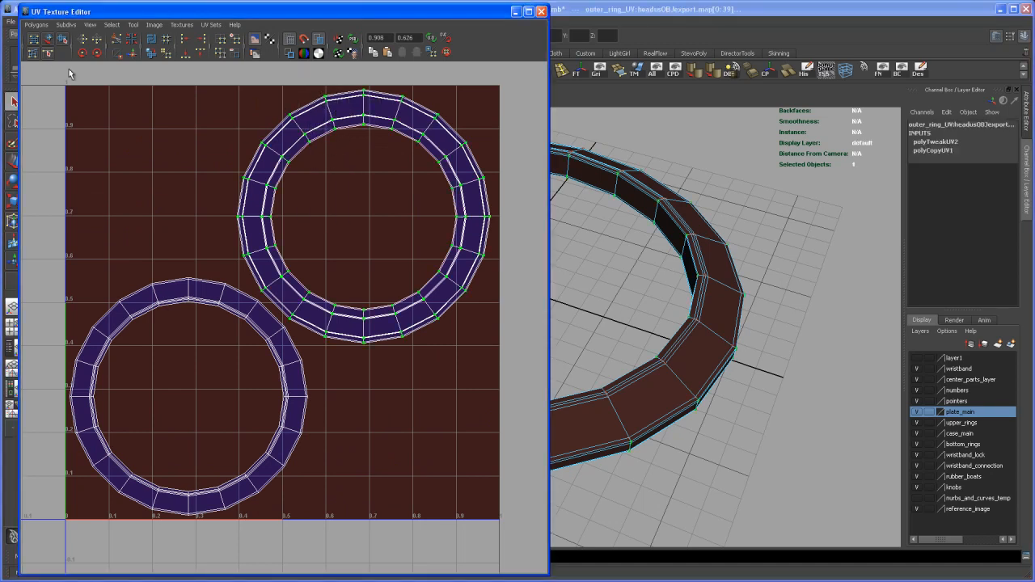
click(37, 25)
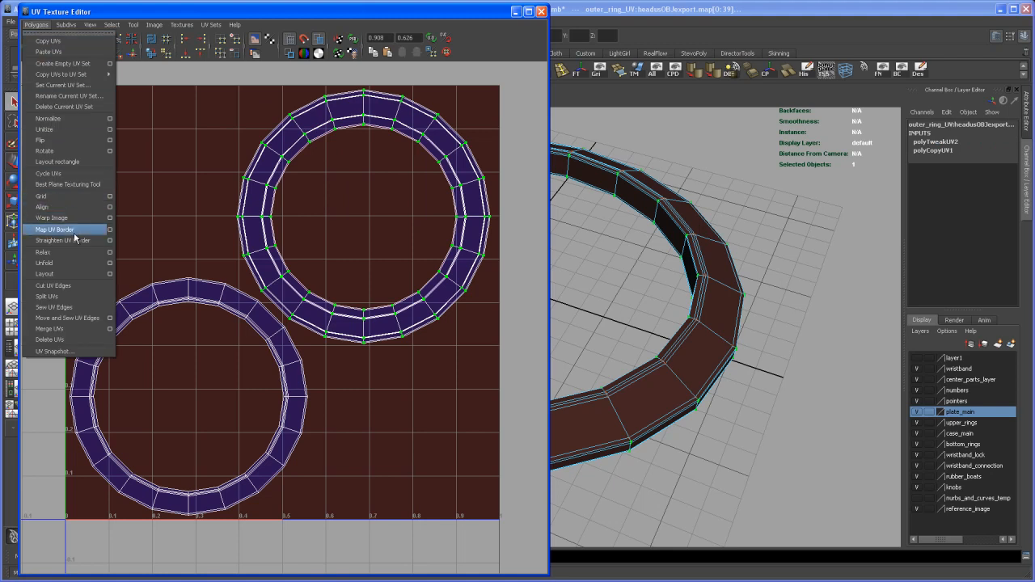
mouse_move(73, 338)
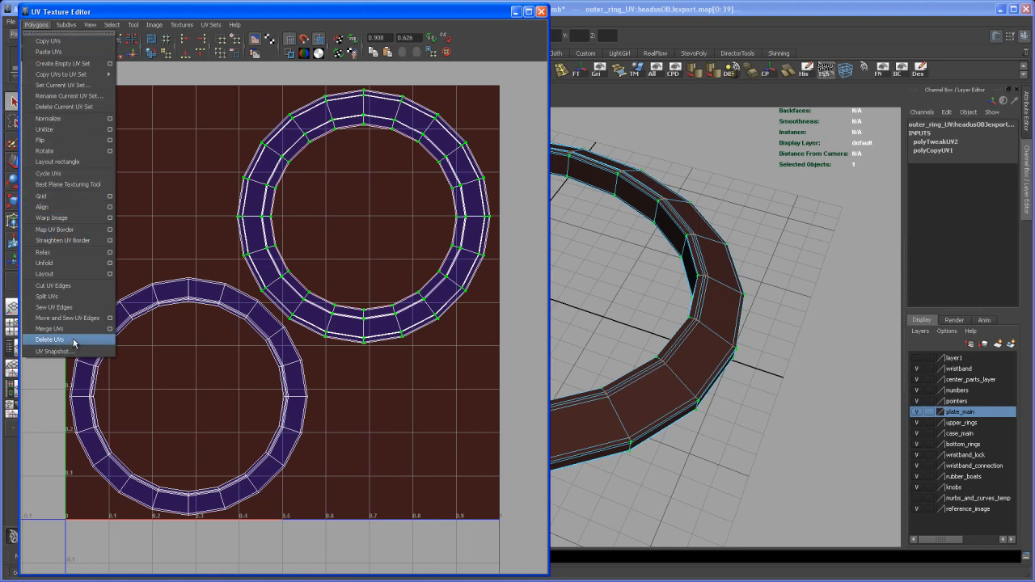
Delete the upper ring's UVs and paste the lower-left ring's UV layout onto the outer ring
click(50, 339)
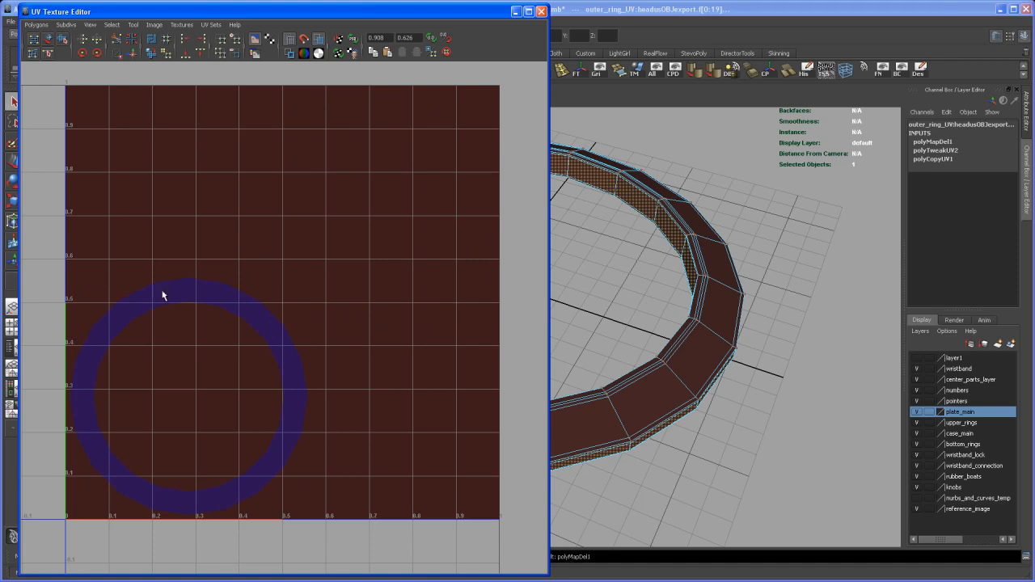
right_click(192, 295)
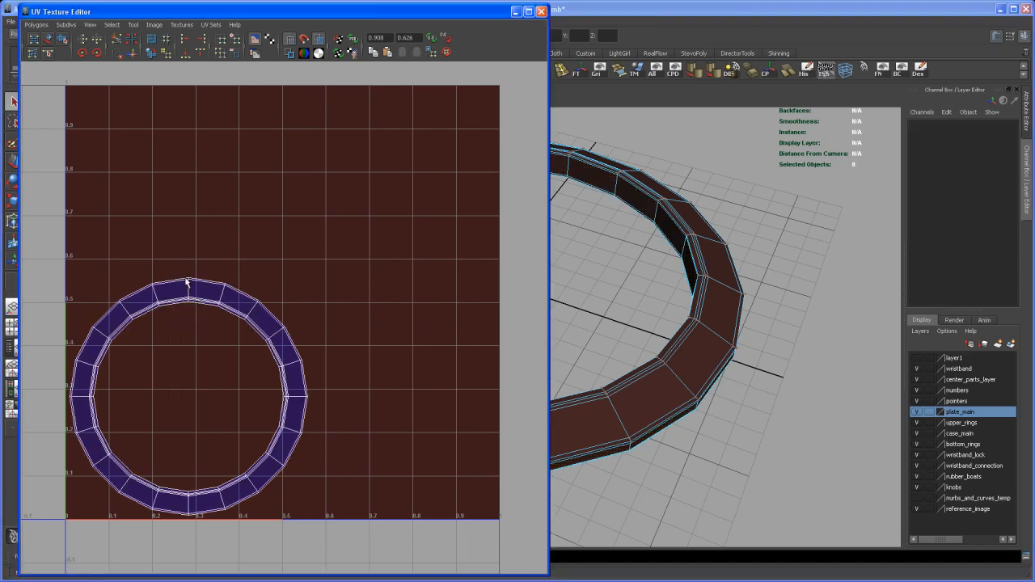
click(187, 280)
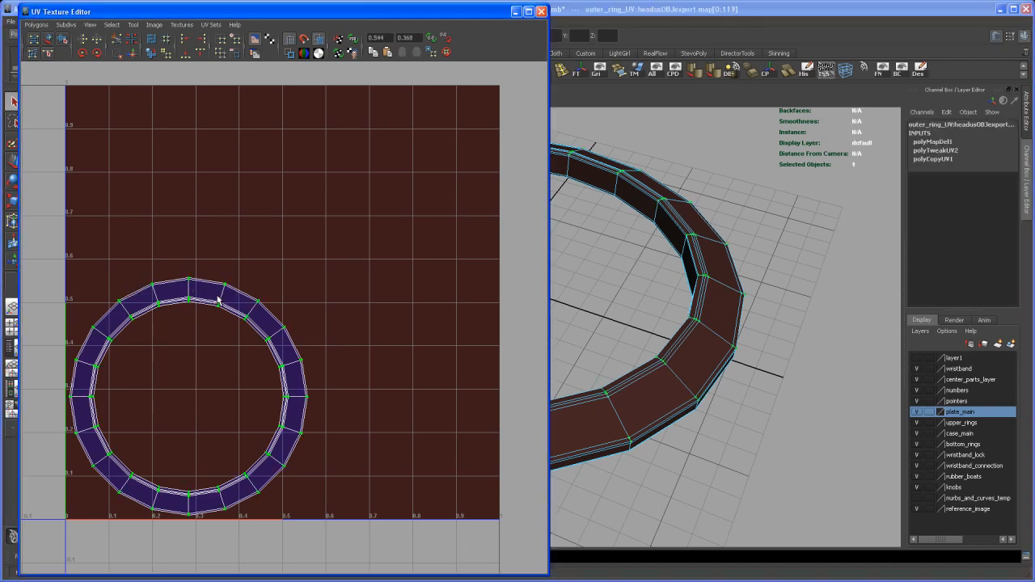
click(36, 25)
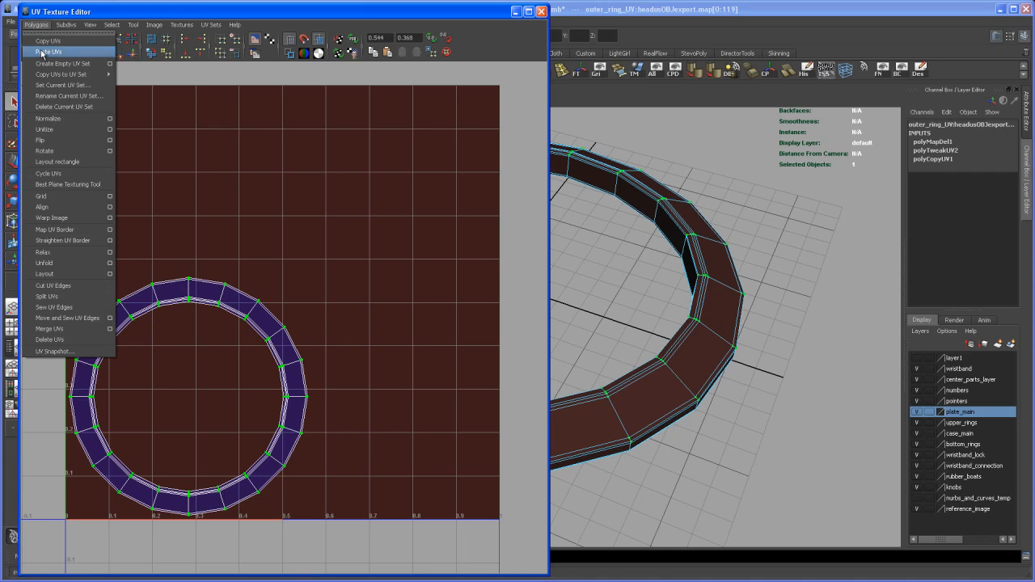
click(44, 273)
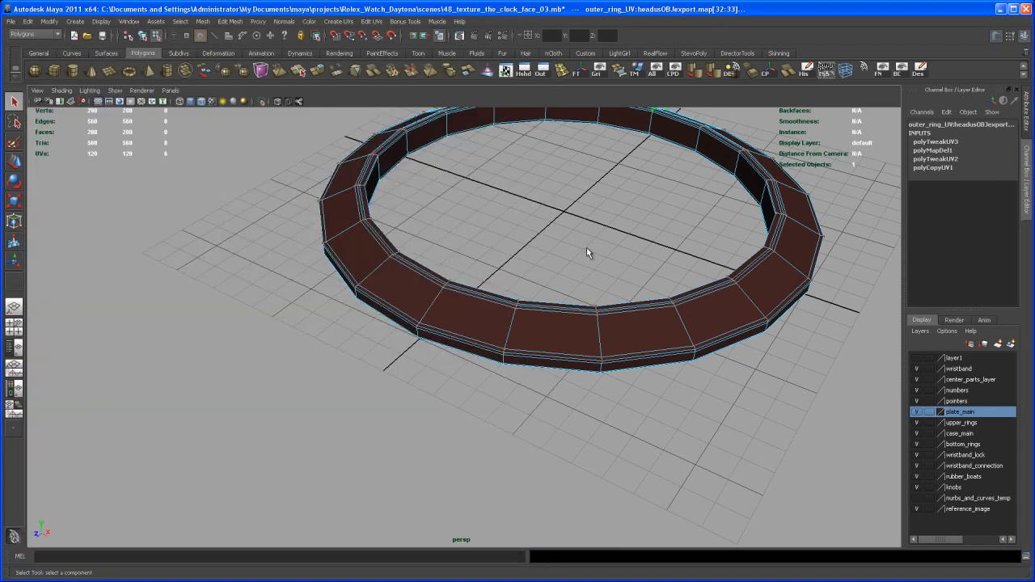
Orbit the perspective view to look down on the outer ring
drag(589, 253, 573, 326)
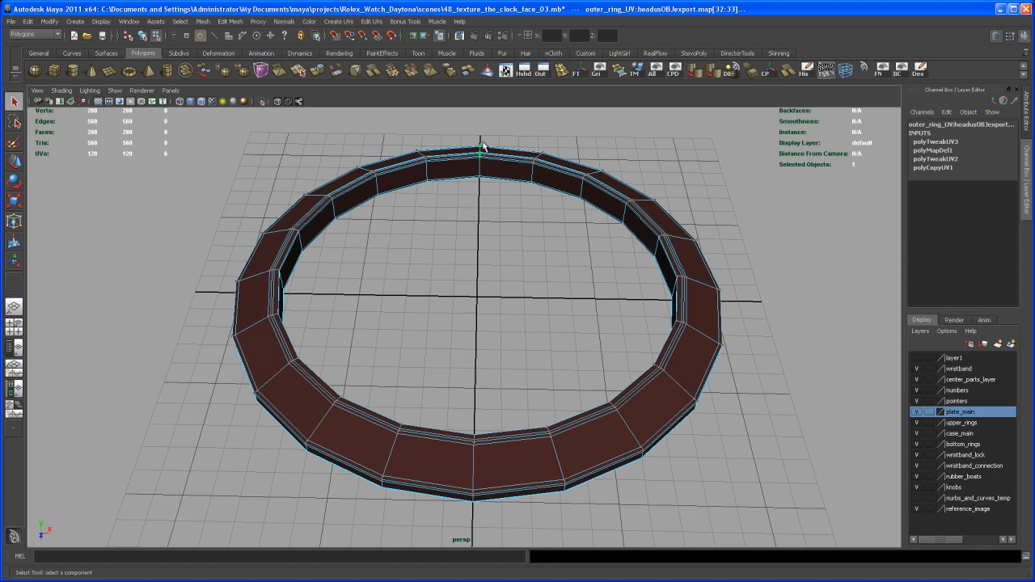
mouse_move(548, 393)
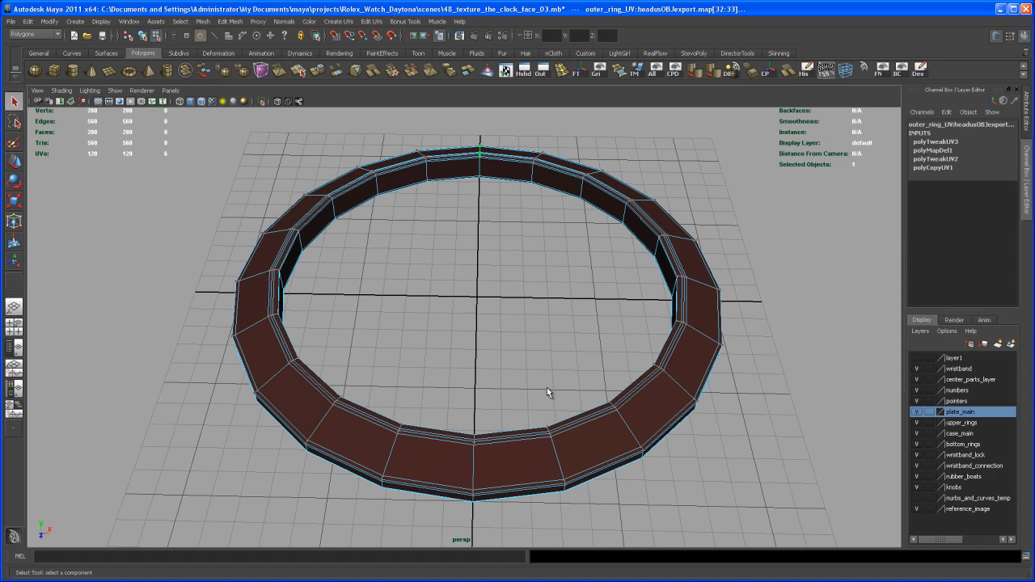
mouse_move(592, 407)
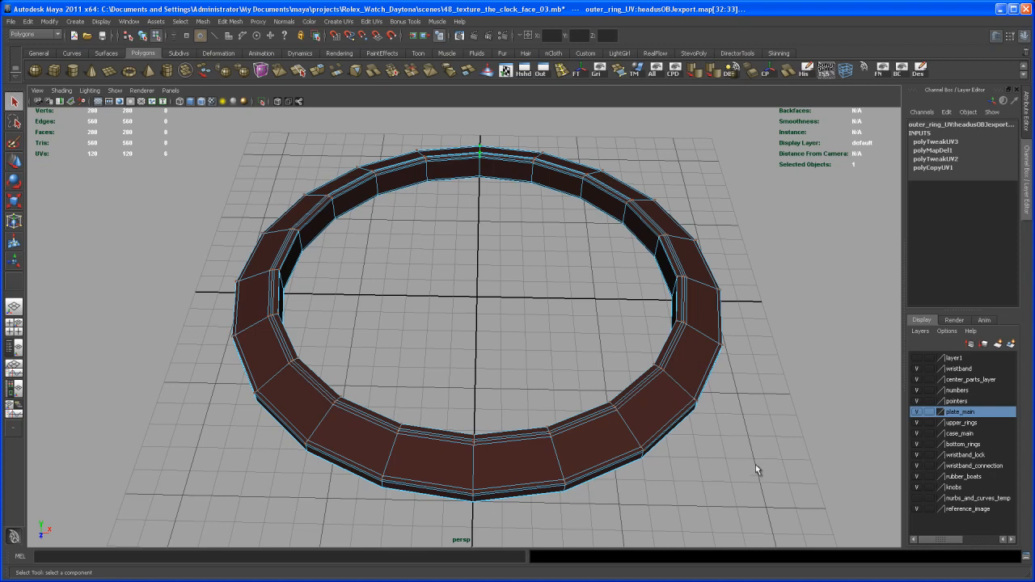
mouse_move(748, 464)
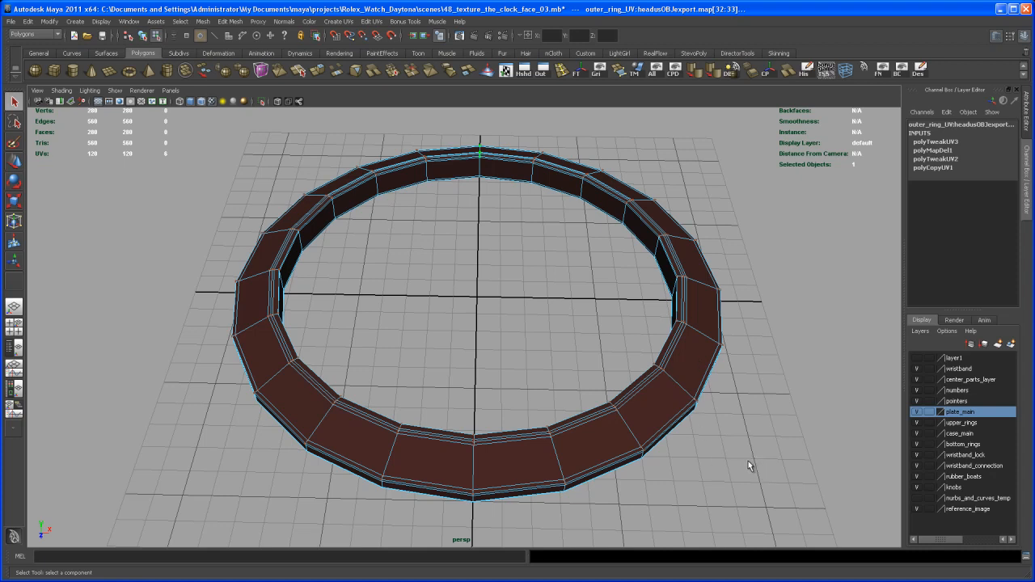
mouse_move(764, 451)
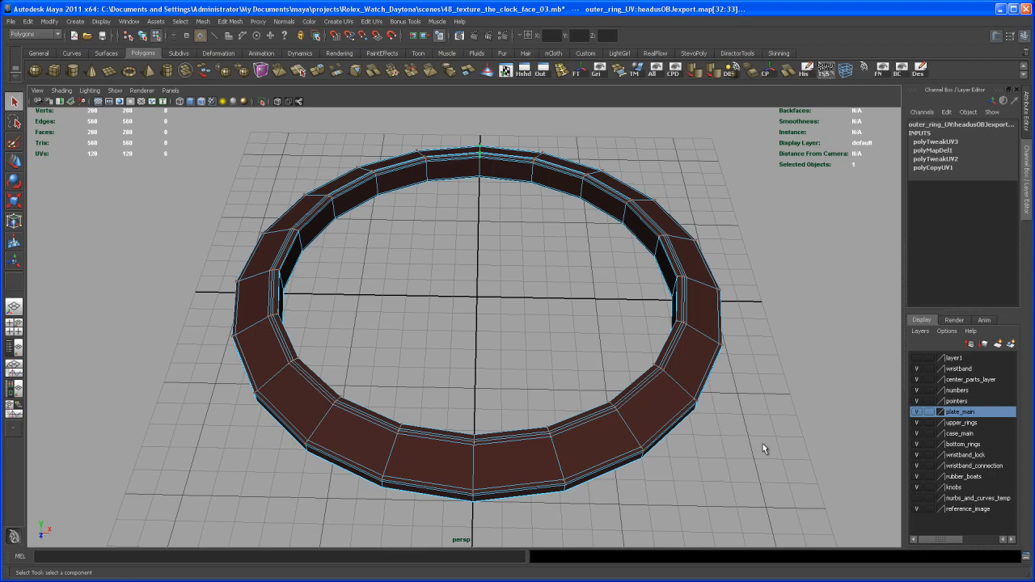
mouse_move(755, 471)
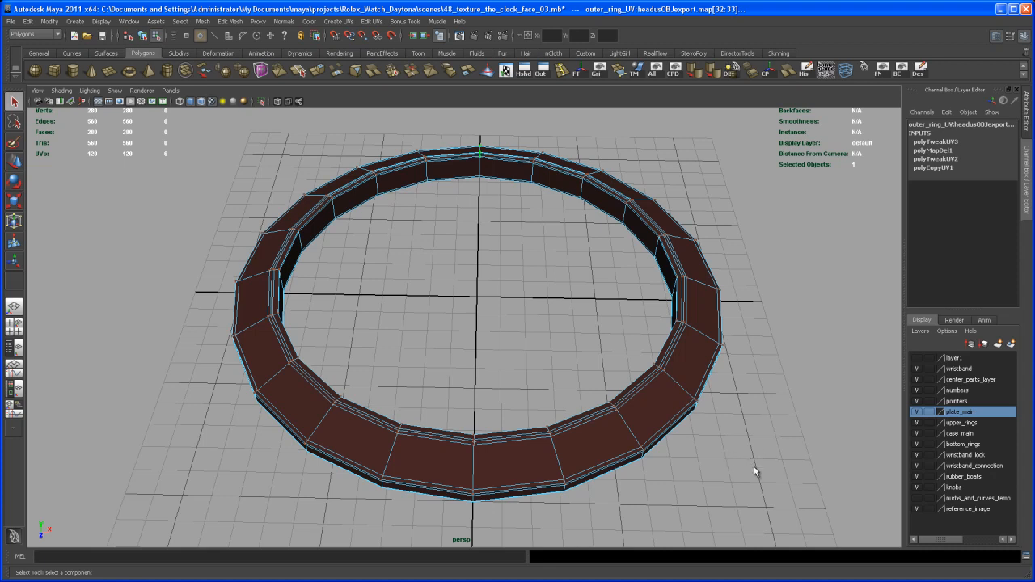
mouse_move(722, 112)
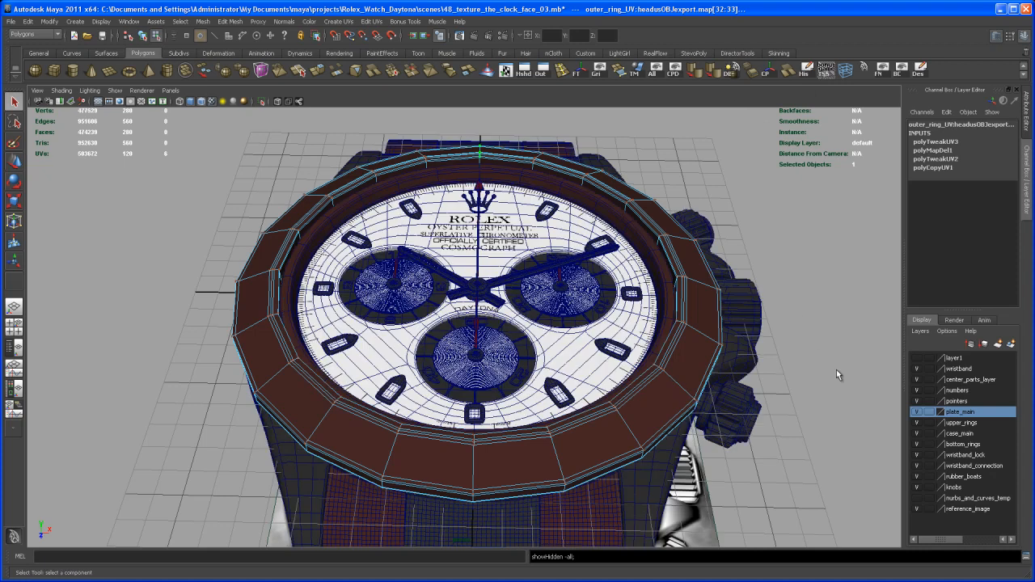
Switch the viewport to the top camera over the Rolex Daytona reference image
drag(838, 373, 768, 468)
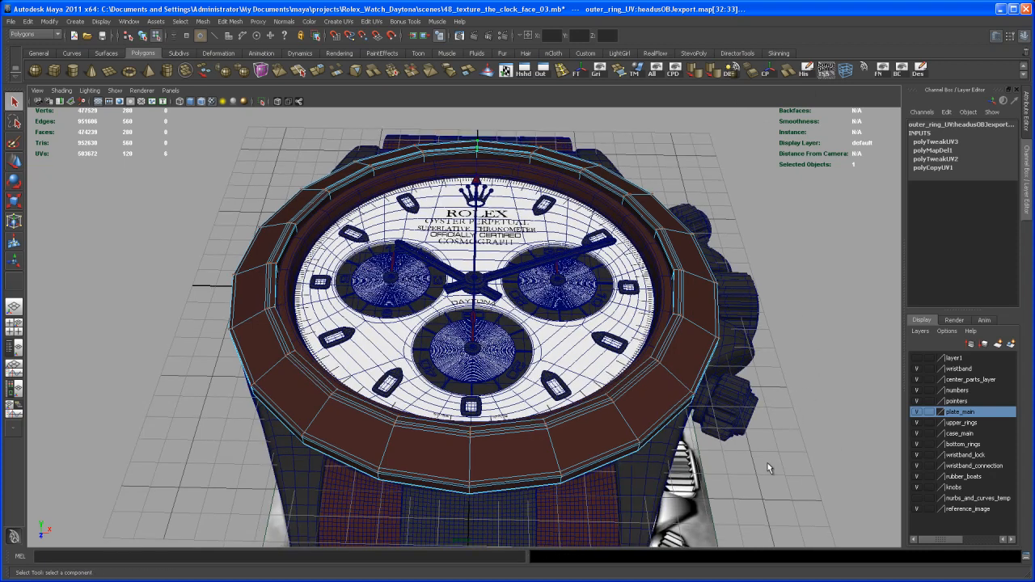
mouse_move(724, 509)
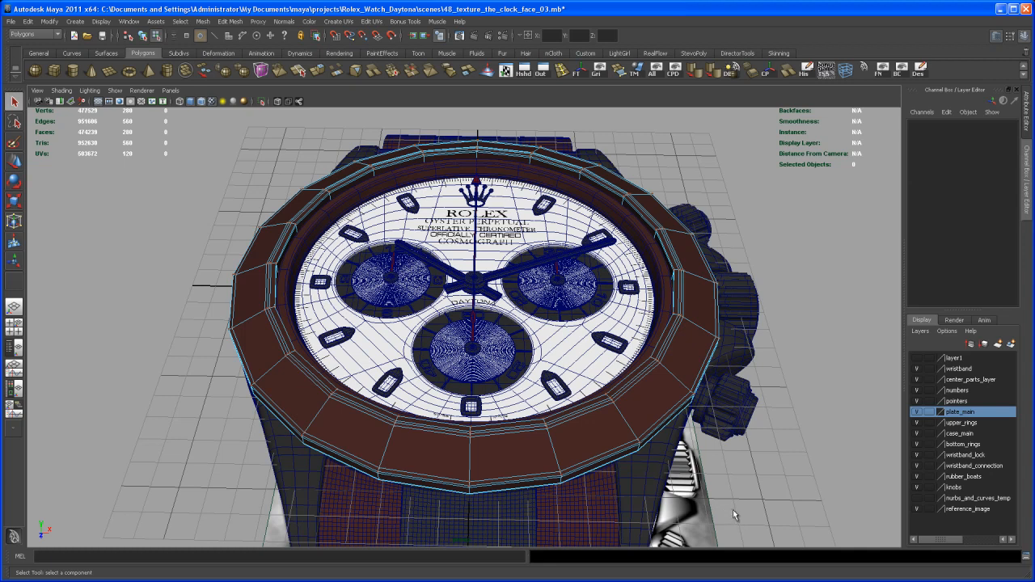
mouse_move(715, 492)
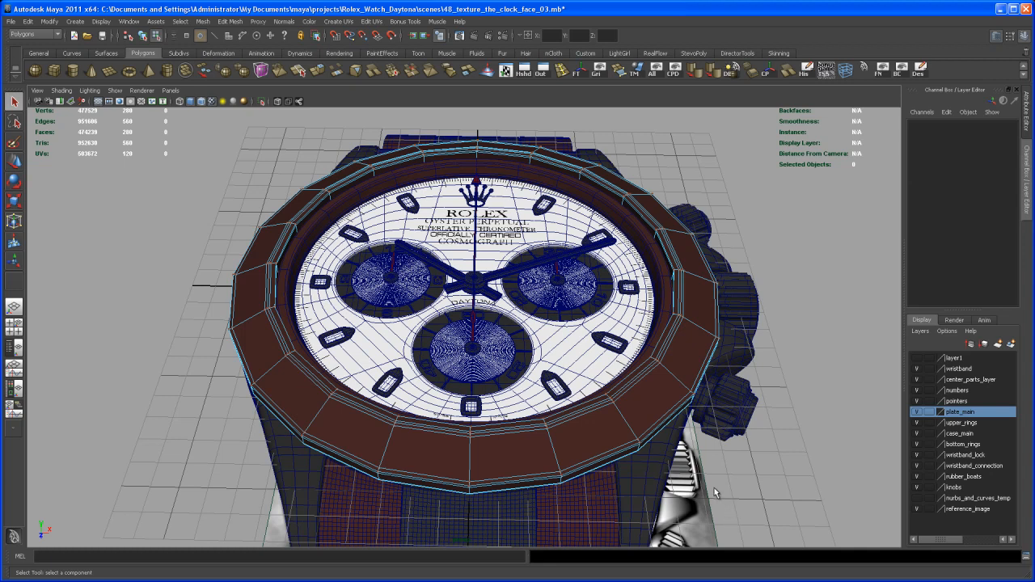
mouse_move(704, 497)
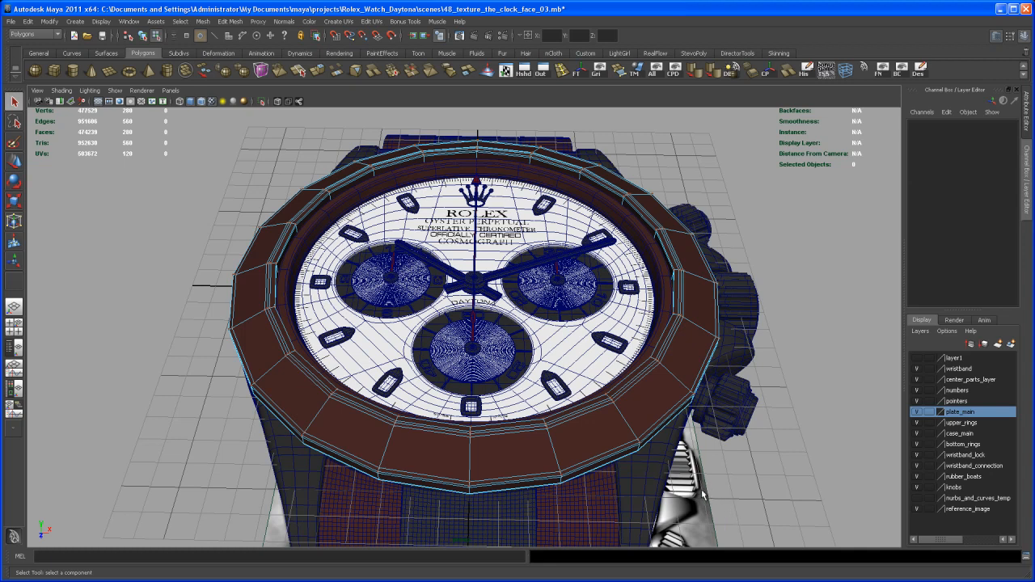
right_click(667, 435)
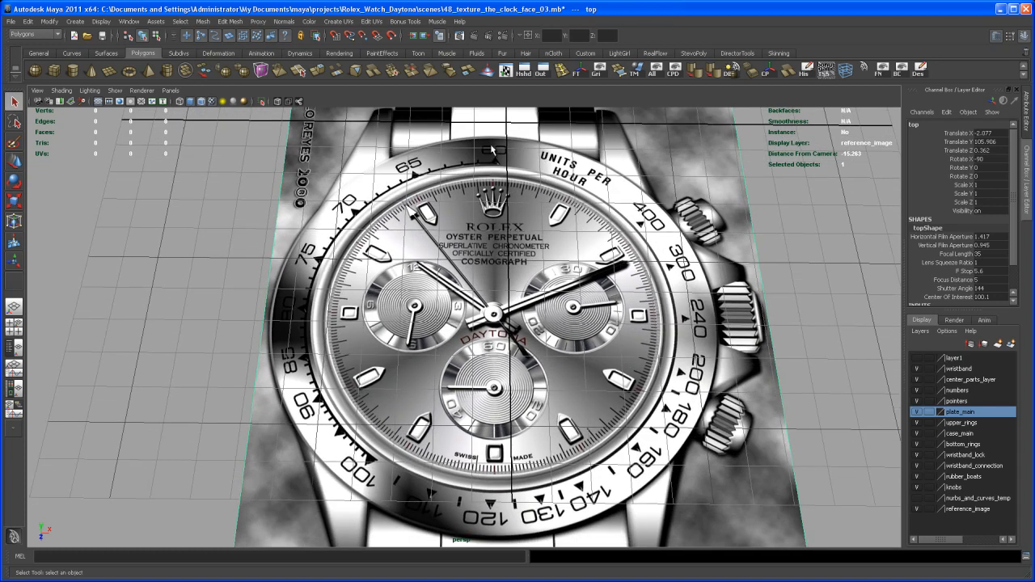
mouse_move(493, 149)
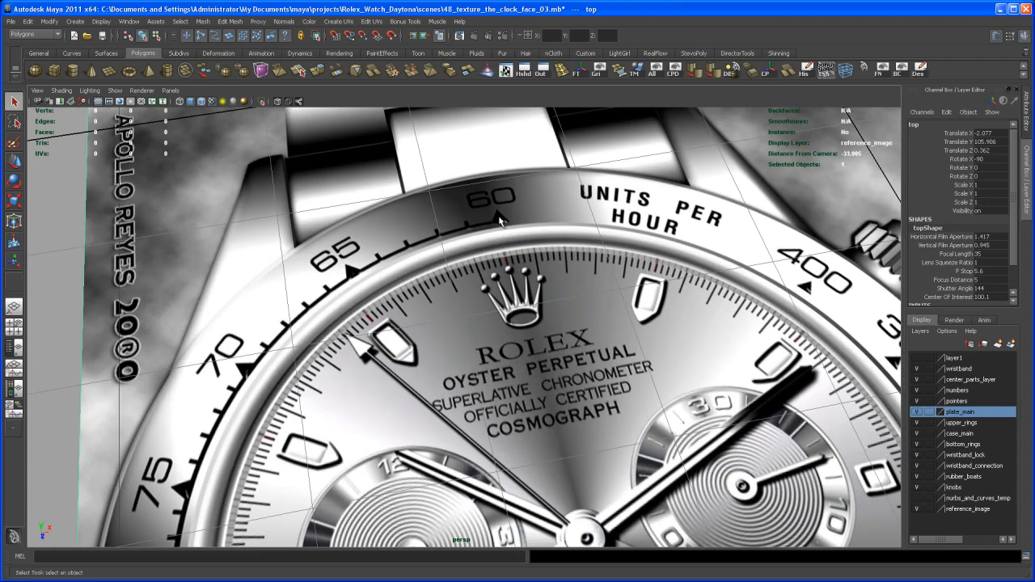
mouse_move(467, 226)
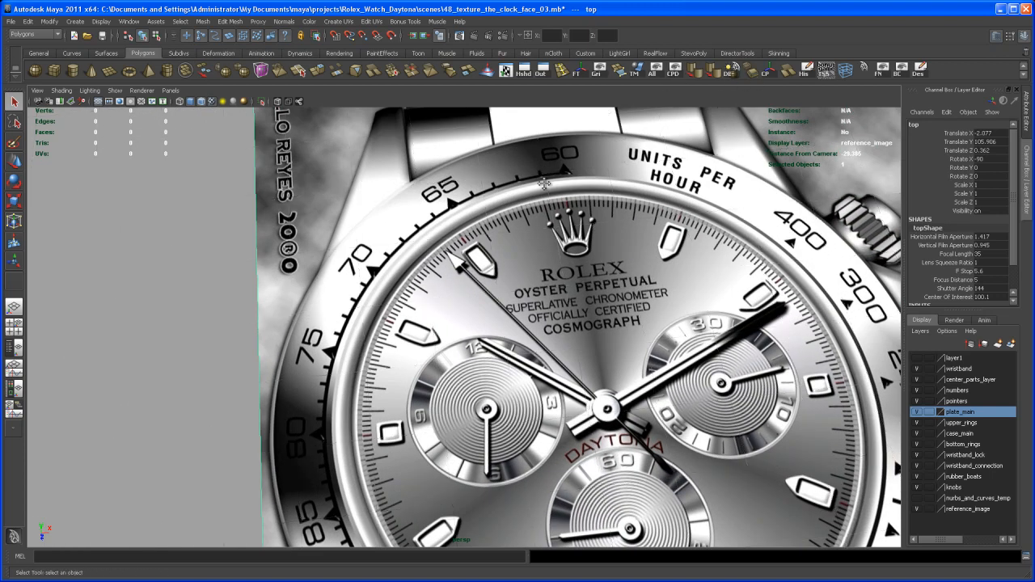
Zoom in on the reference bezel's 60 numeral and 'Units per hour' markings
scroll(down, 3)
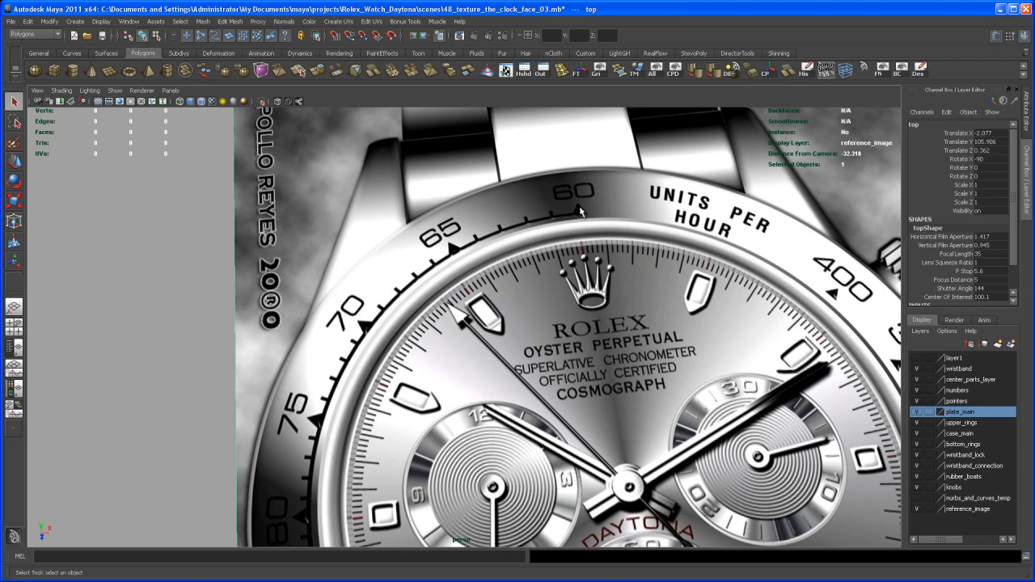
mouse_move(574, 209)
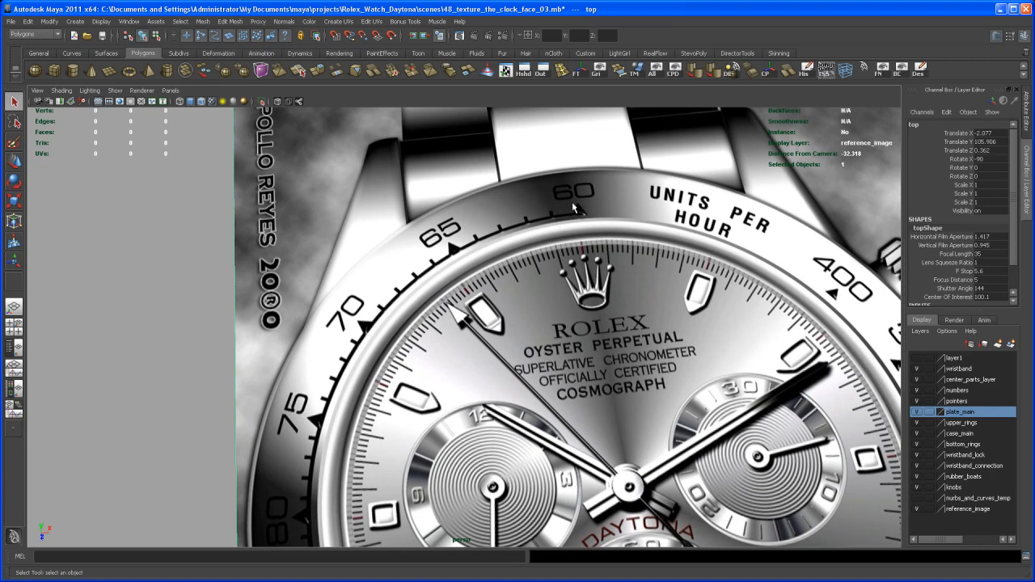
mouse_move(429, 261)
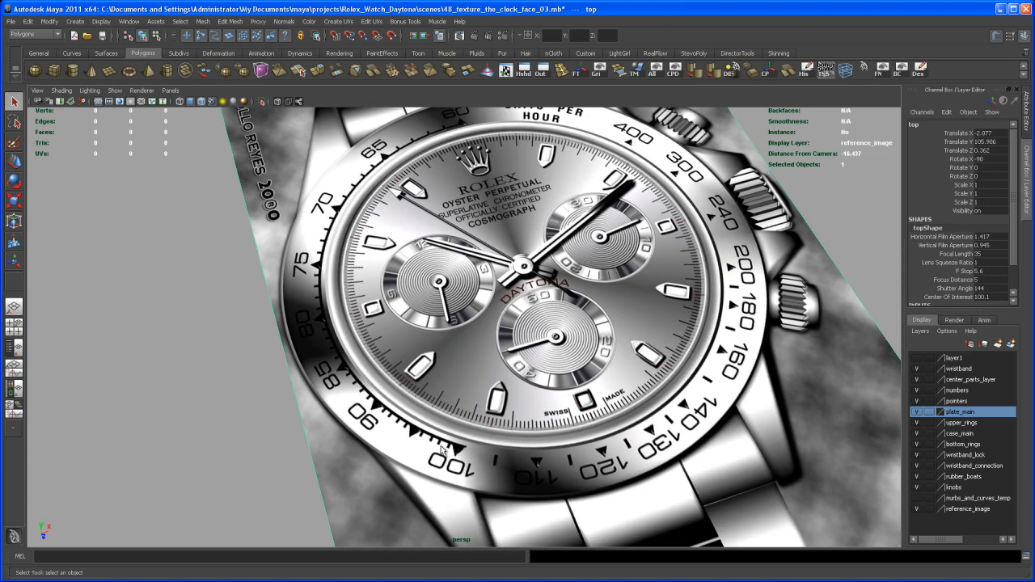
mouse_move(442, 451)
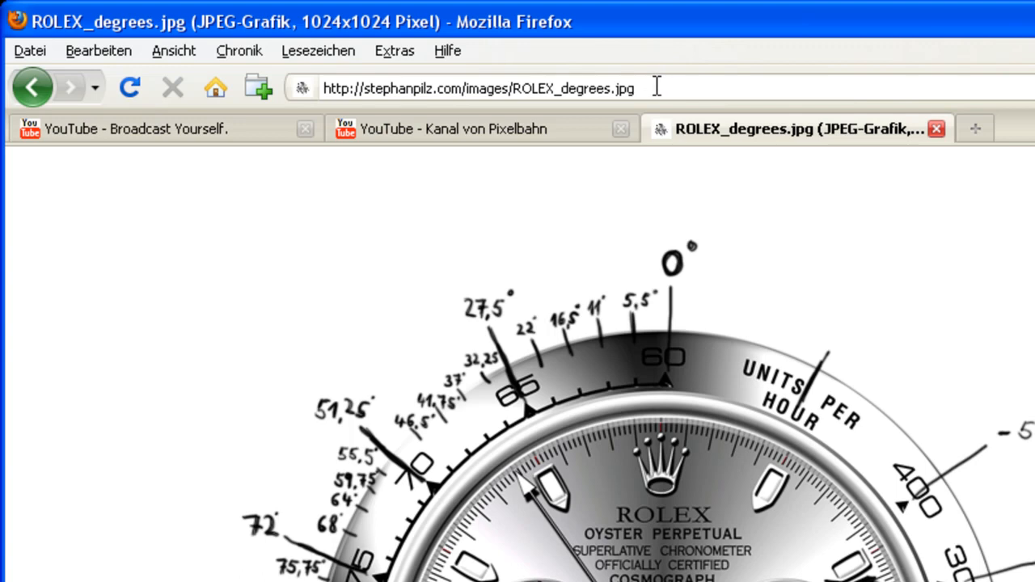
Fit ROLEX_degrees.jpg to the Firefox window to read the bezel angle annotations
click(477, 87)
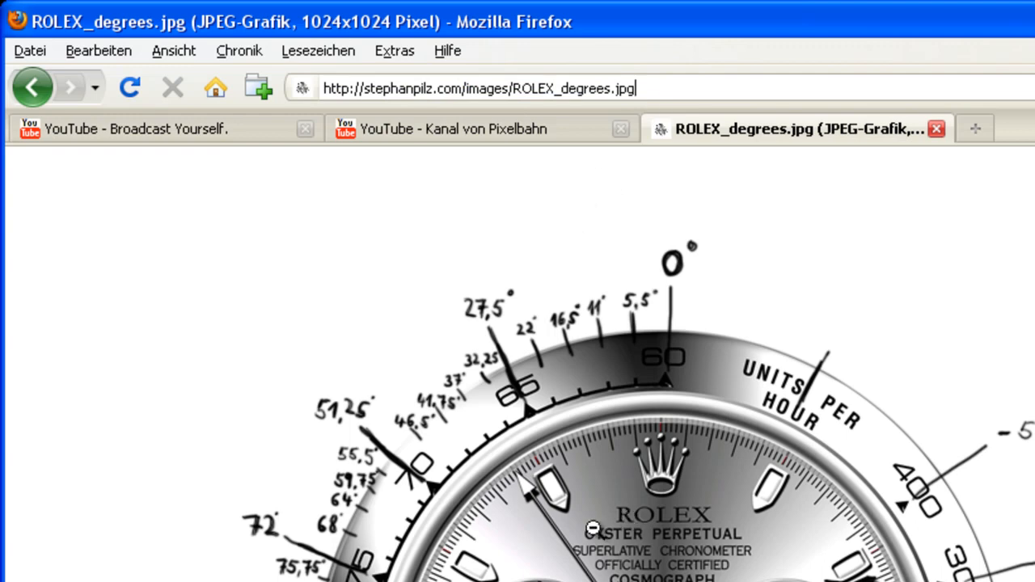
mouse_move(635, 315)
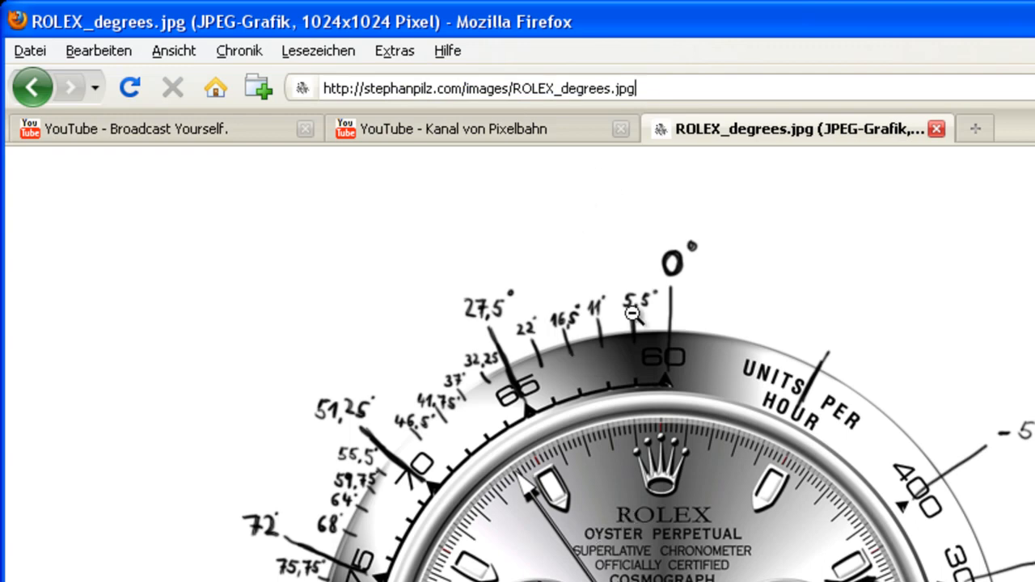
mouse_move(388, 388)
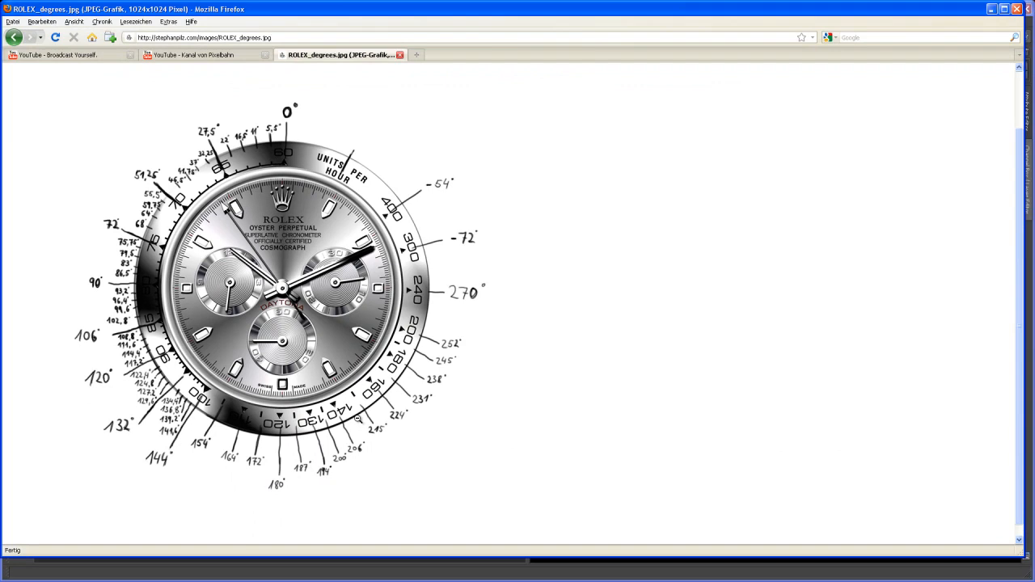
mouse_move(285, 143)
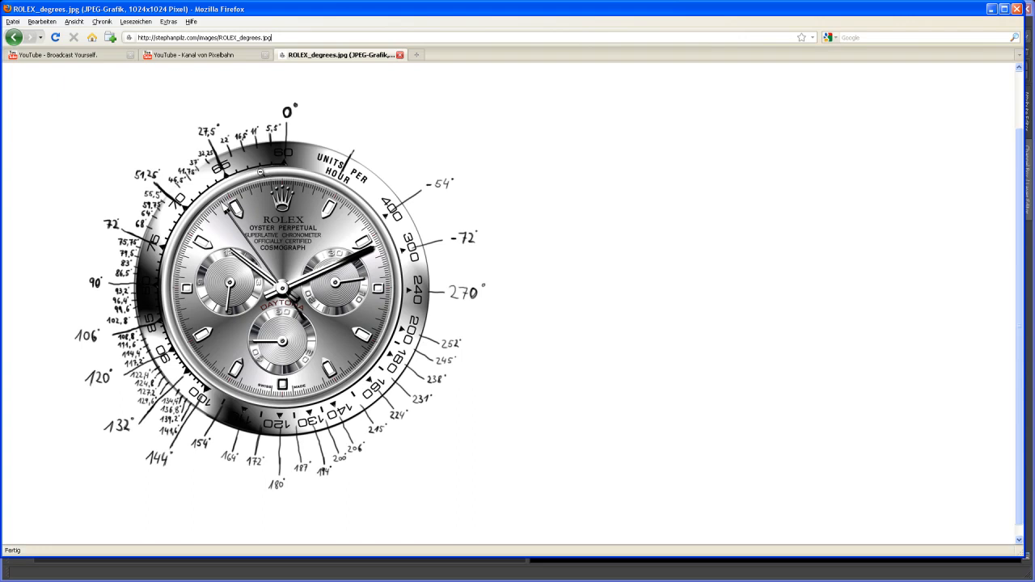
mouse_move(448, 181)
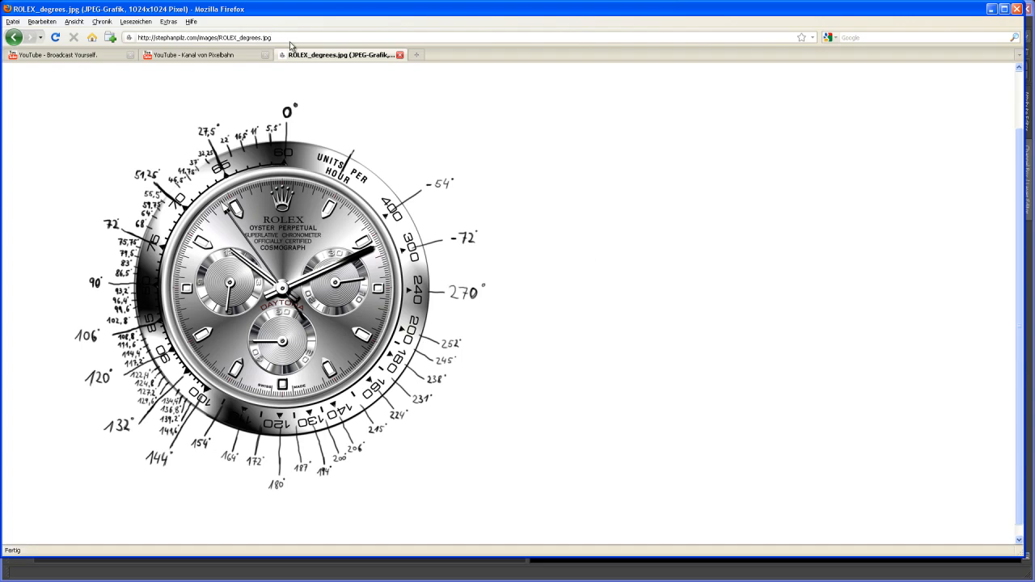
mouse_move(610, 288)
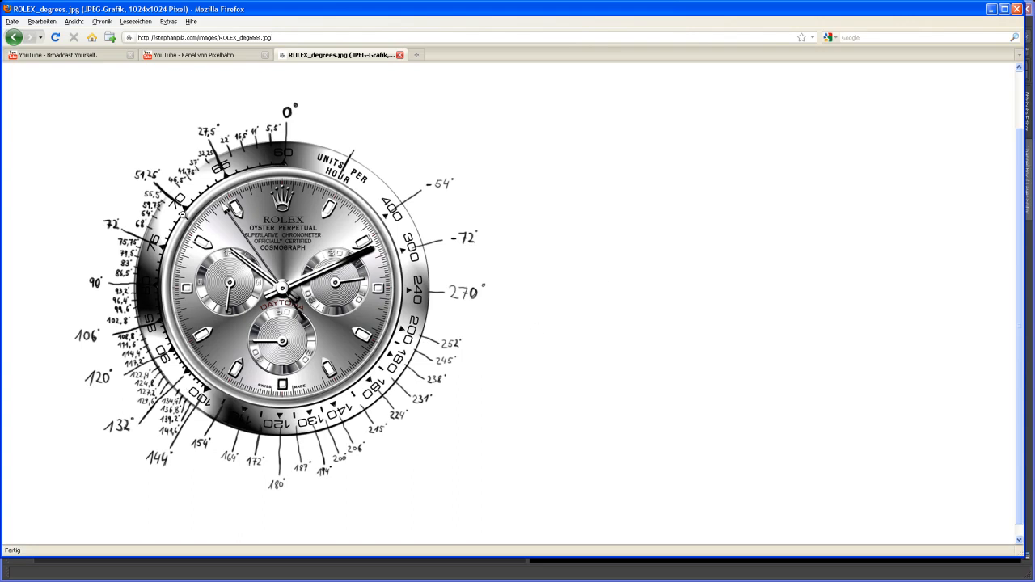
mouse_move(862, 121)
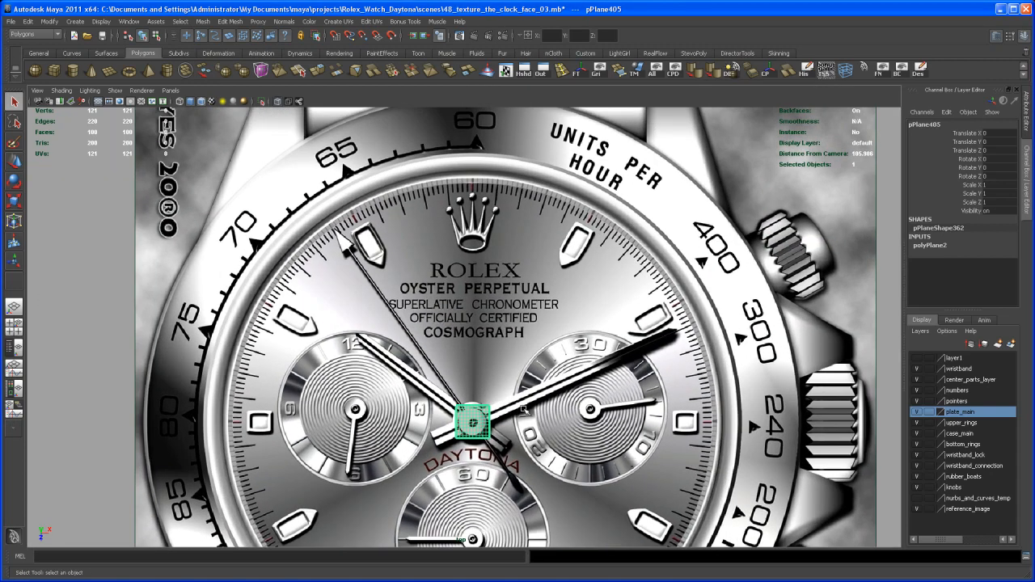
Move the one-face plane pPlane405 onto the triangle marker below the 60 numeral
drag(471, 422, 472, 253)
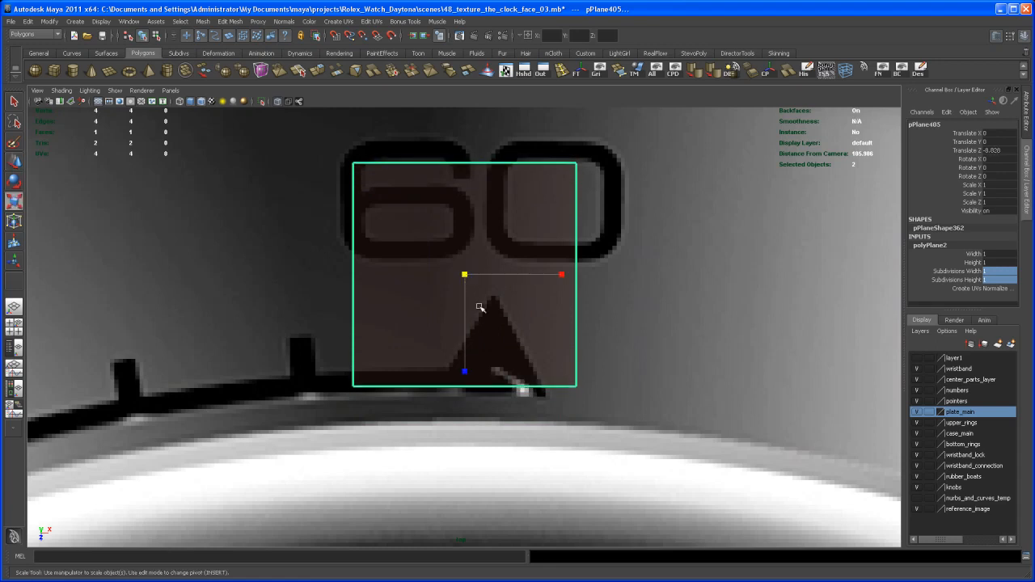
Scale the plane down, centre it on the triangle marker, and switch to vertex mode
drag(480, 308, 464, 313)
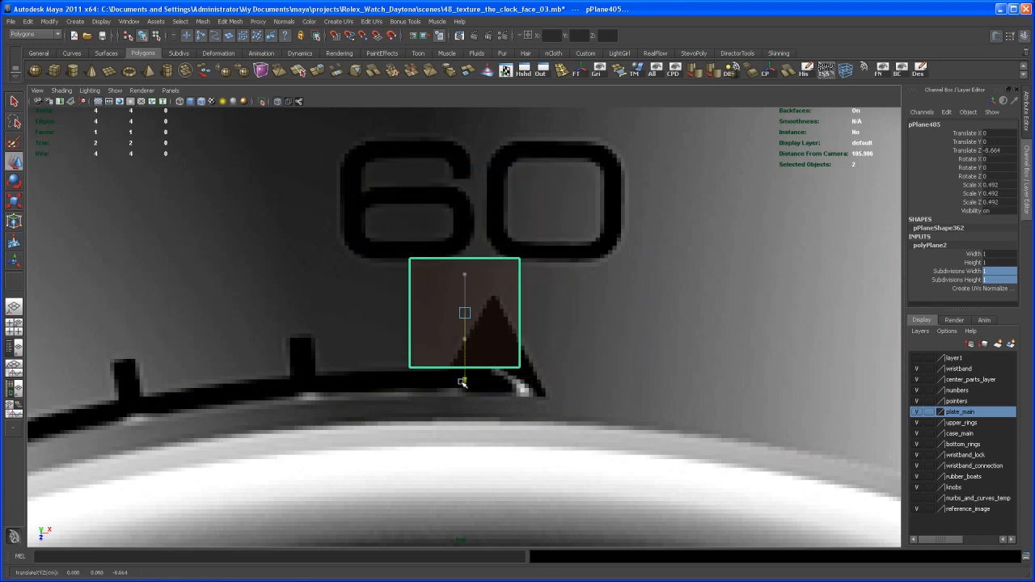
drag(463, 380, 463, 392)
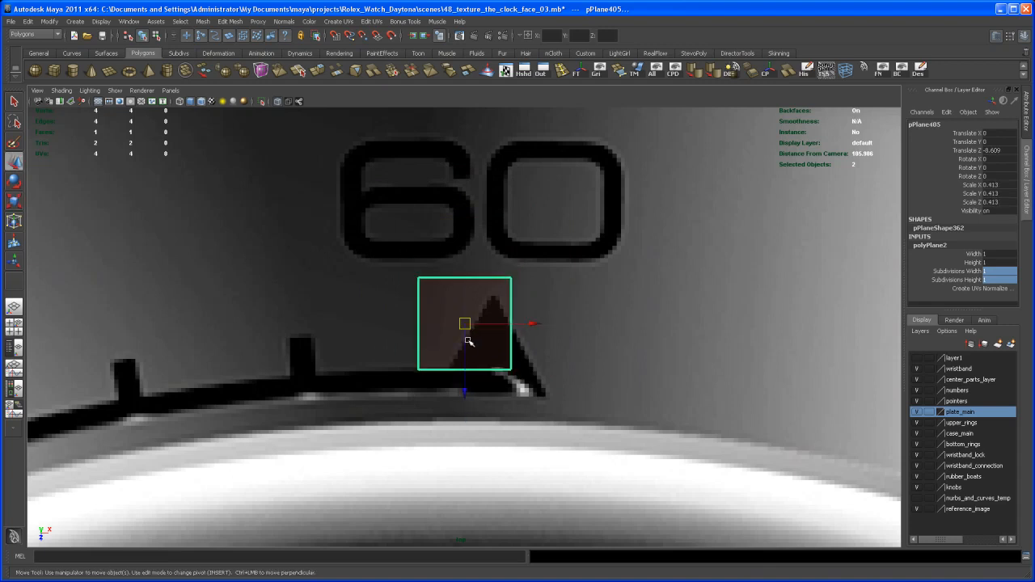
drag(464, 323, 465, 400)
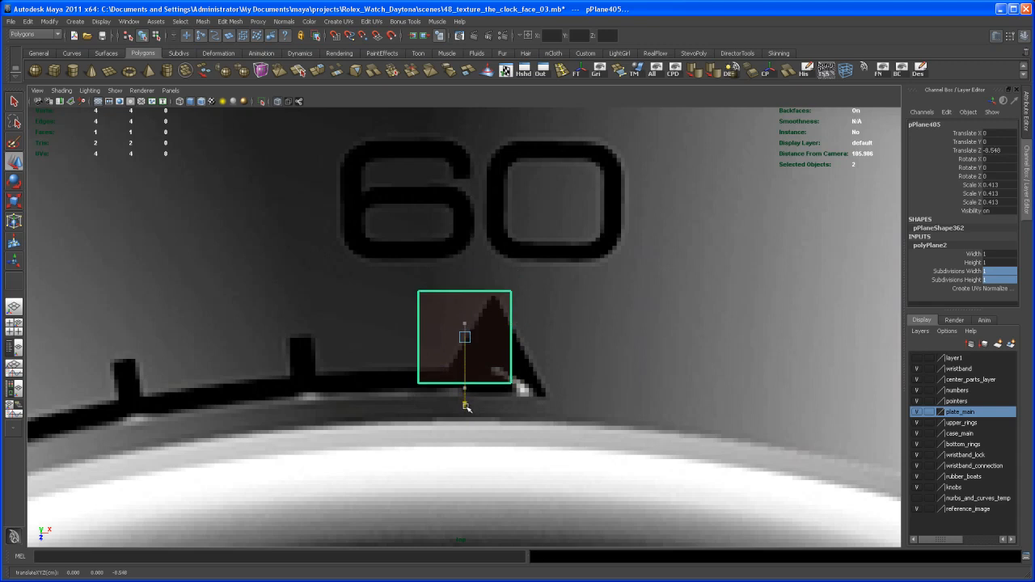
right_click(465, 337)
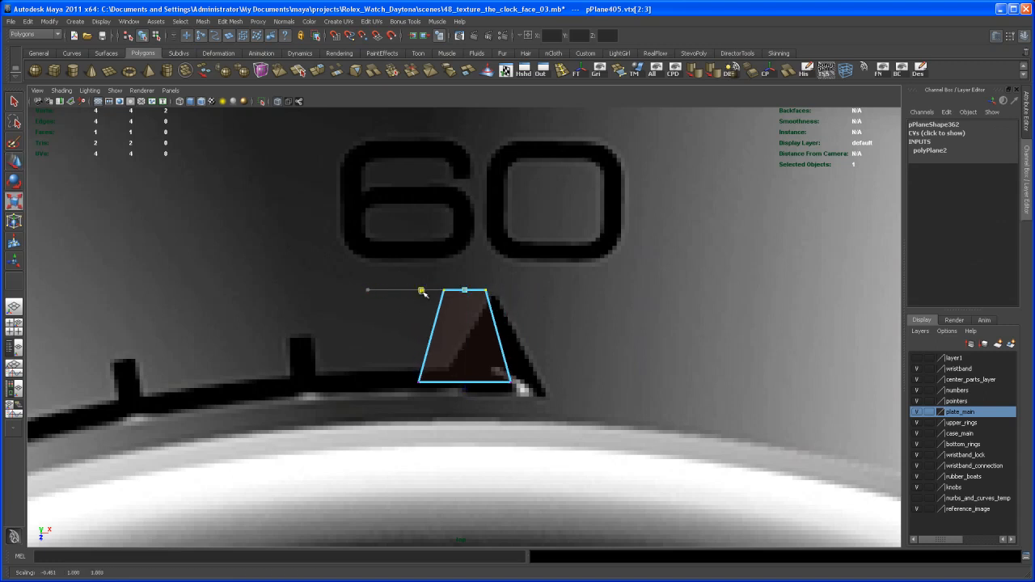
Pinch the plane's top vertices into a point and resize the triangle to the marker
drag(422, 289, 459, 291)
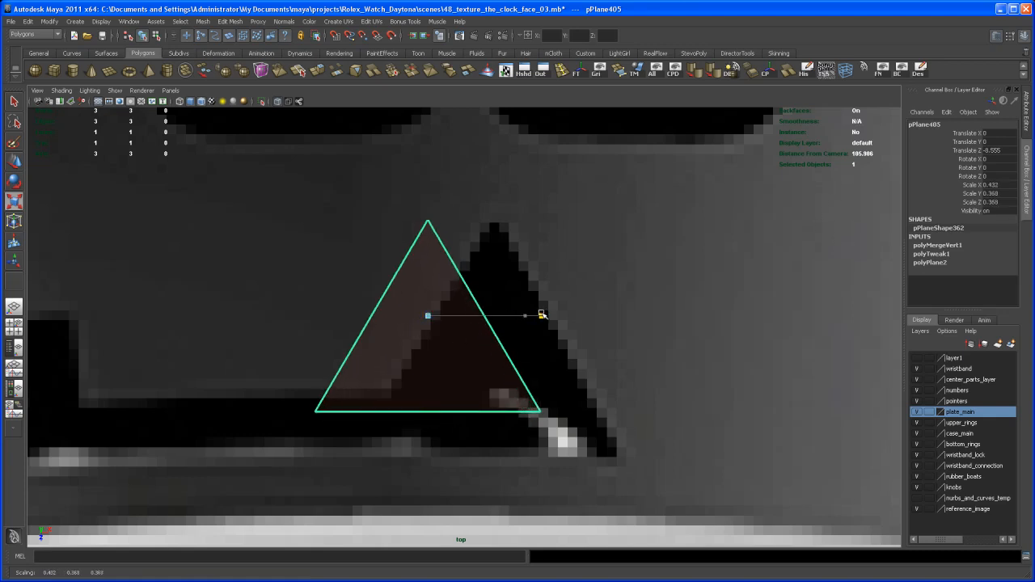
drag(541, 316, 534, 315)
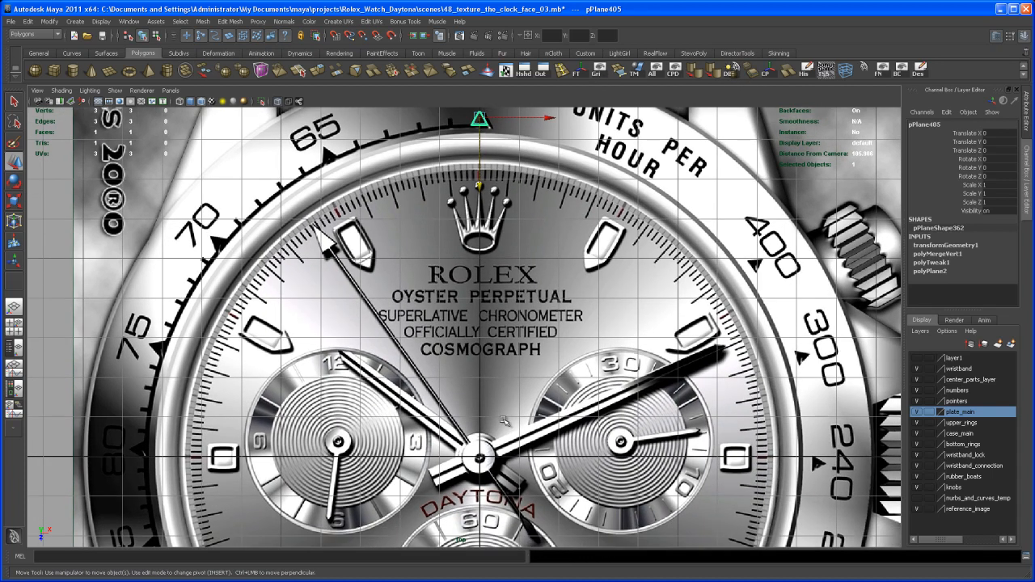
mouse_move(525, 412)
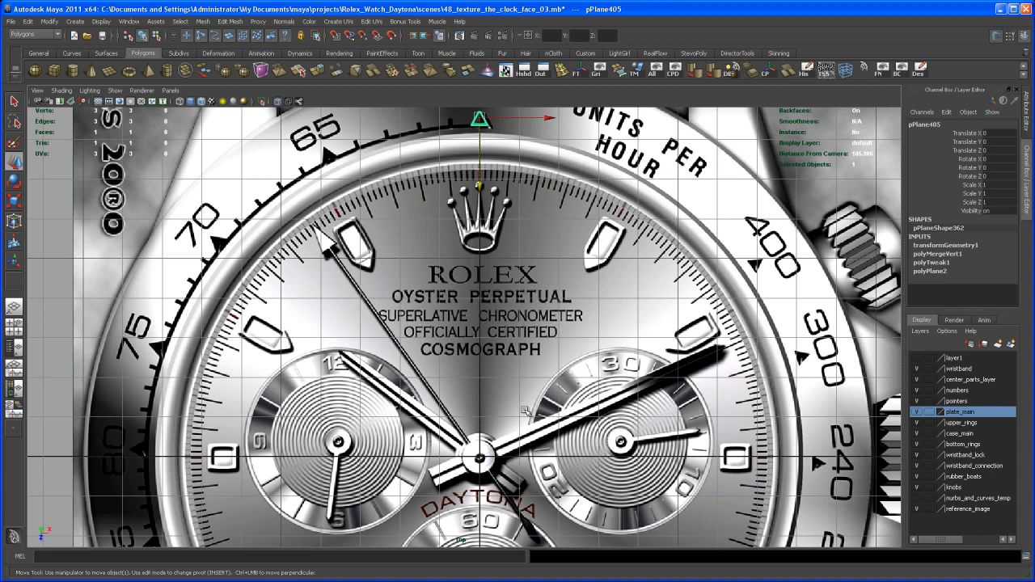
mouse_move(536, 382)
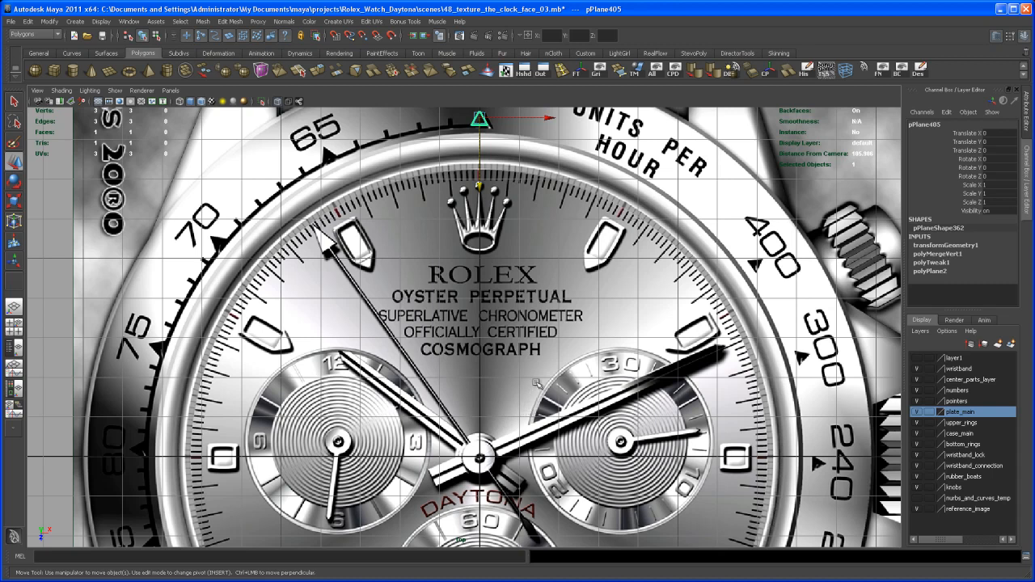
mouse_move(203, 312)
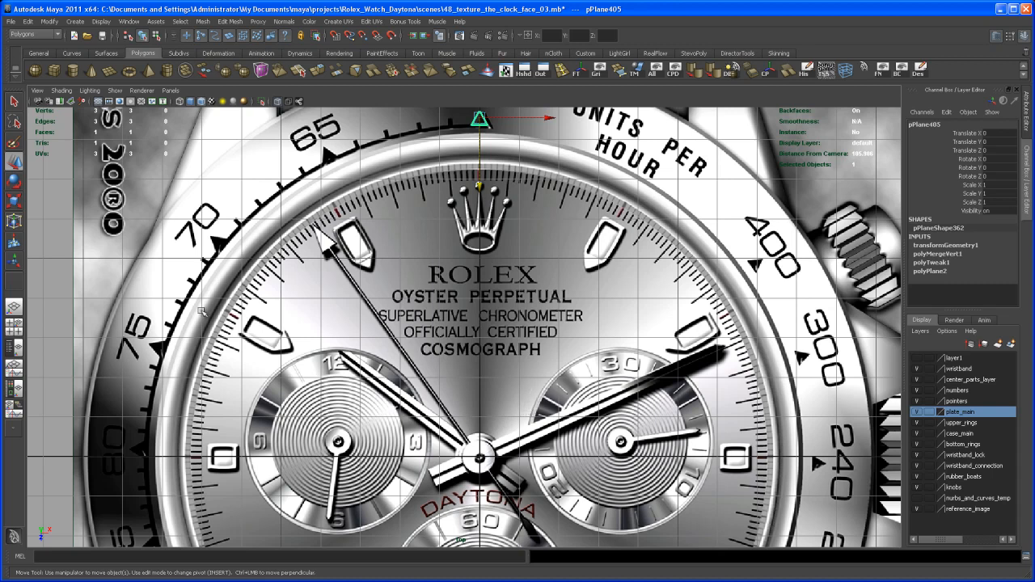